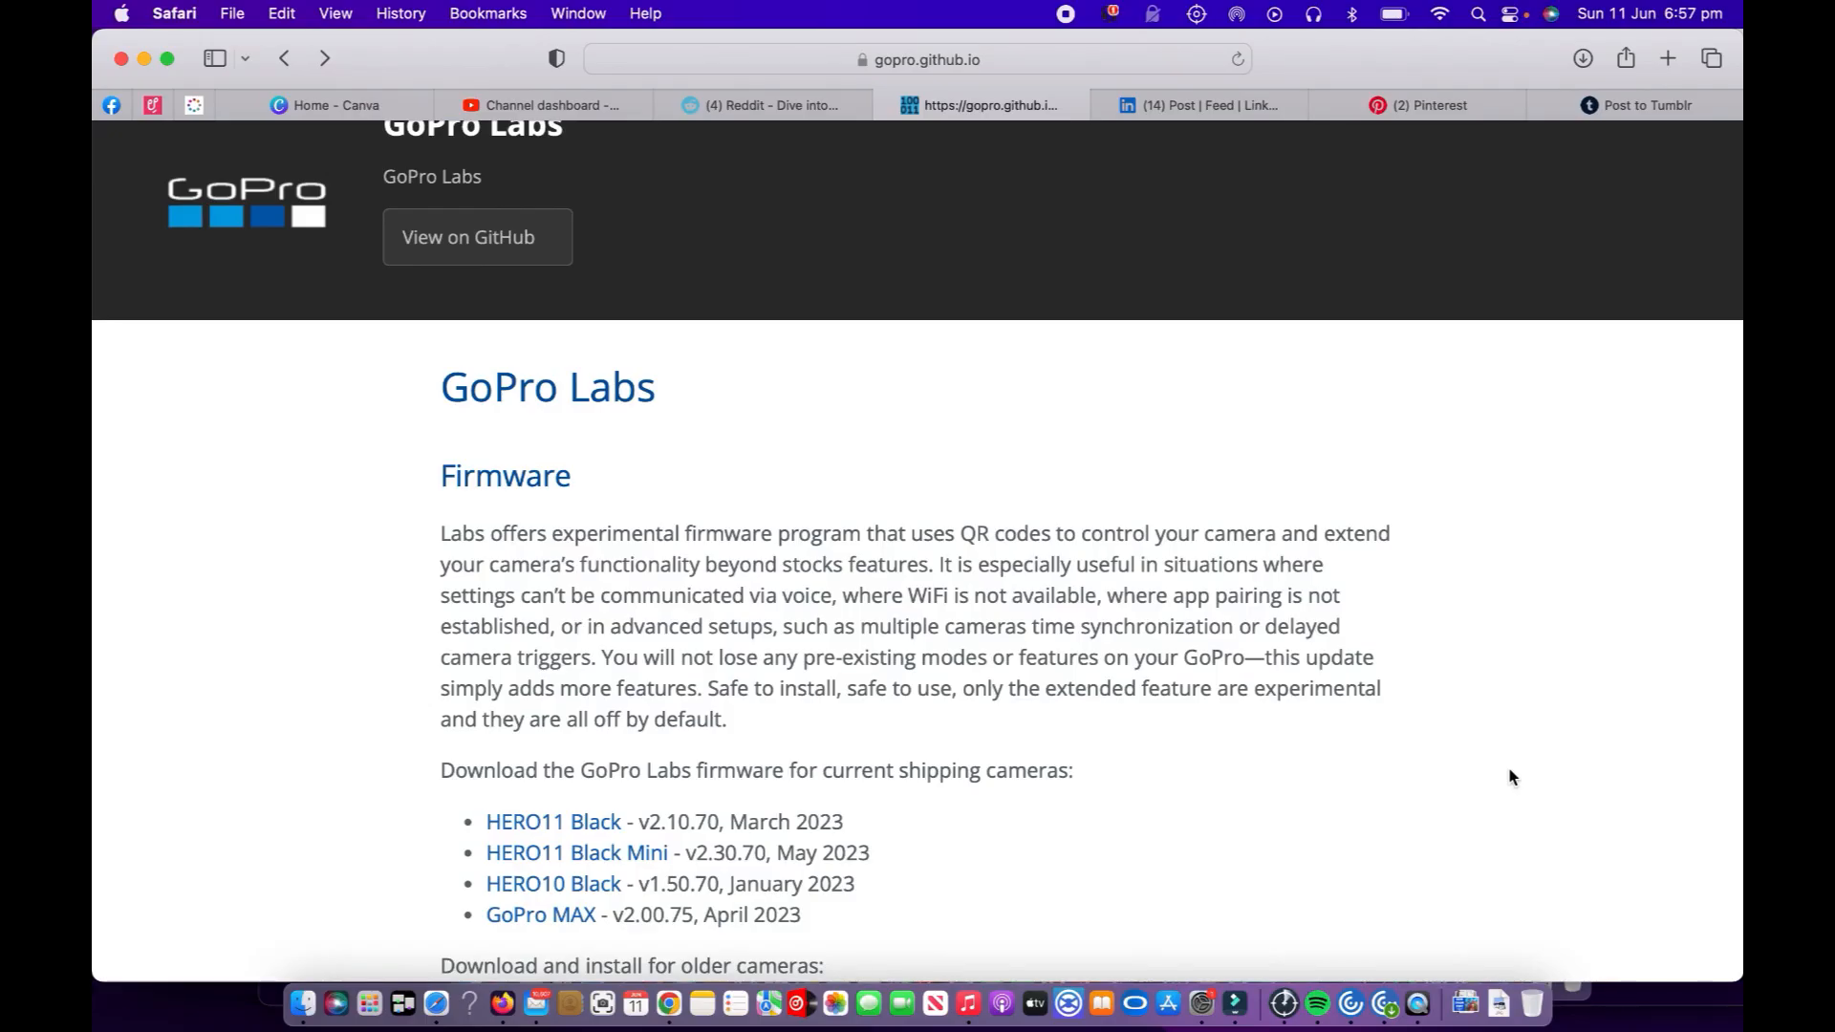
pyautogui.moveTo(1078, 188)
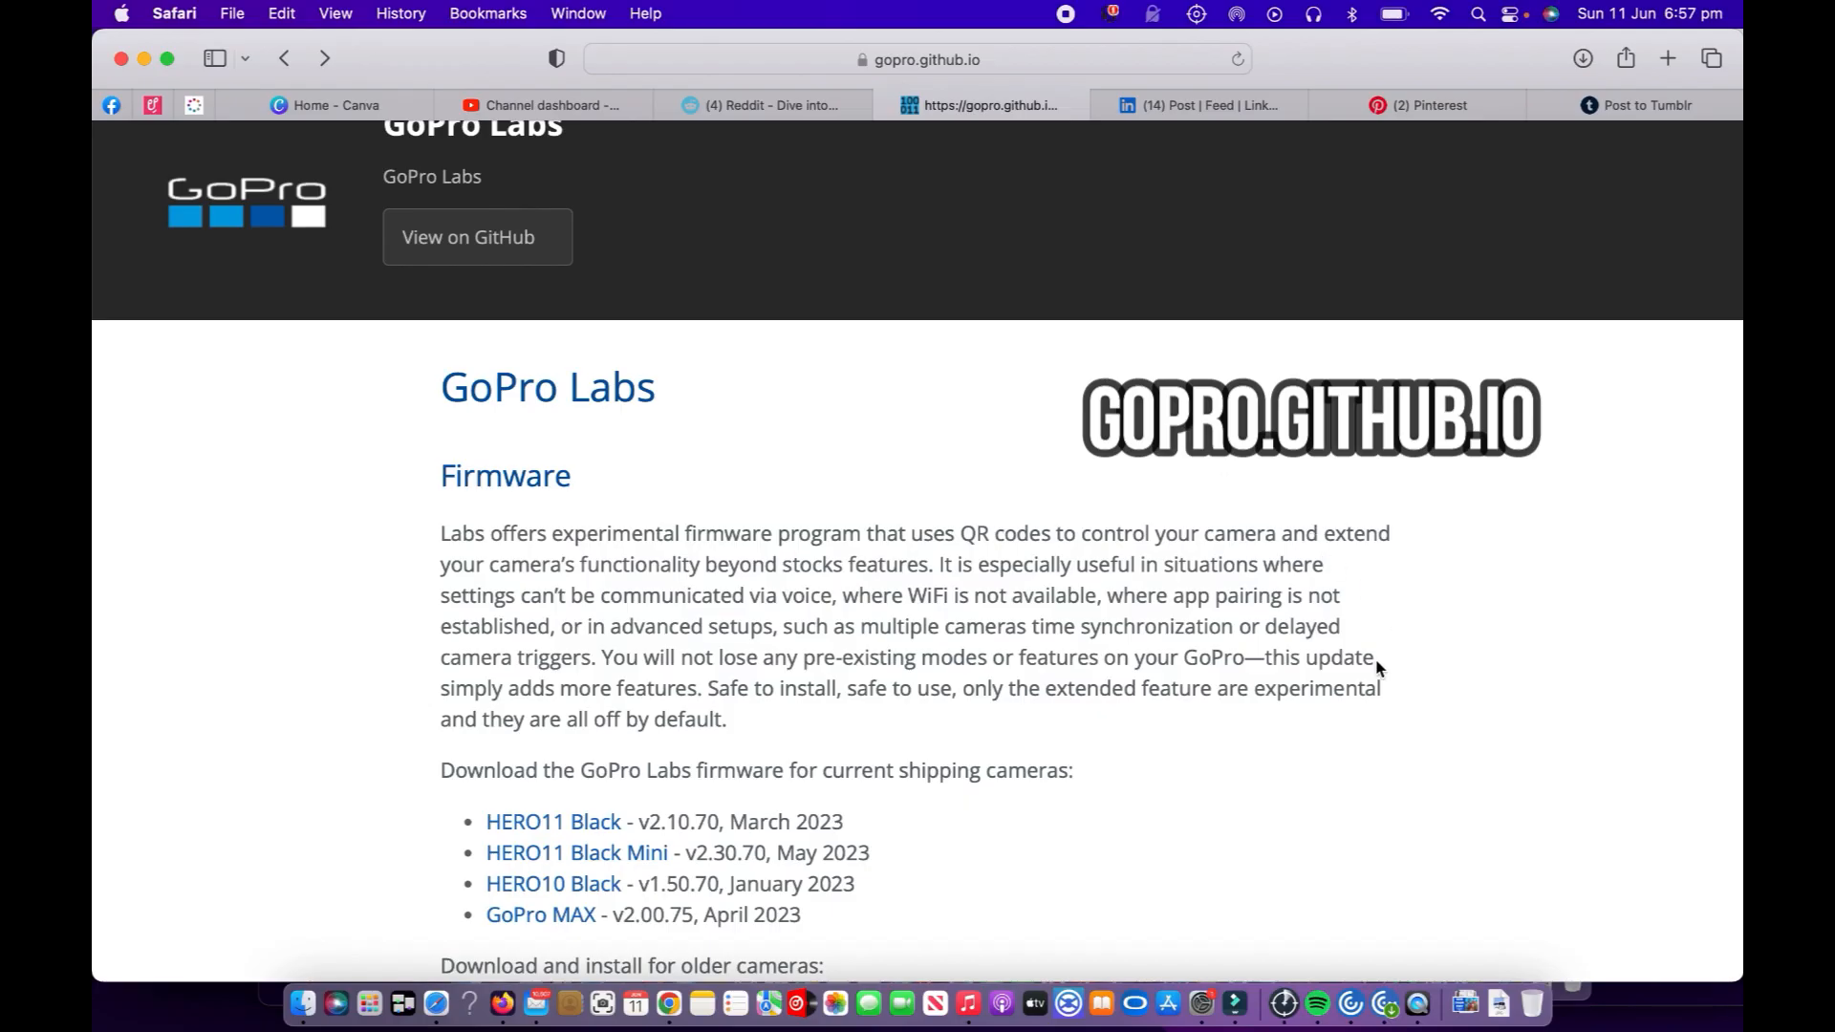
pyautogui.moveTo(1390, 817)
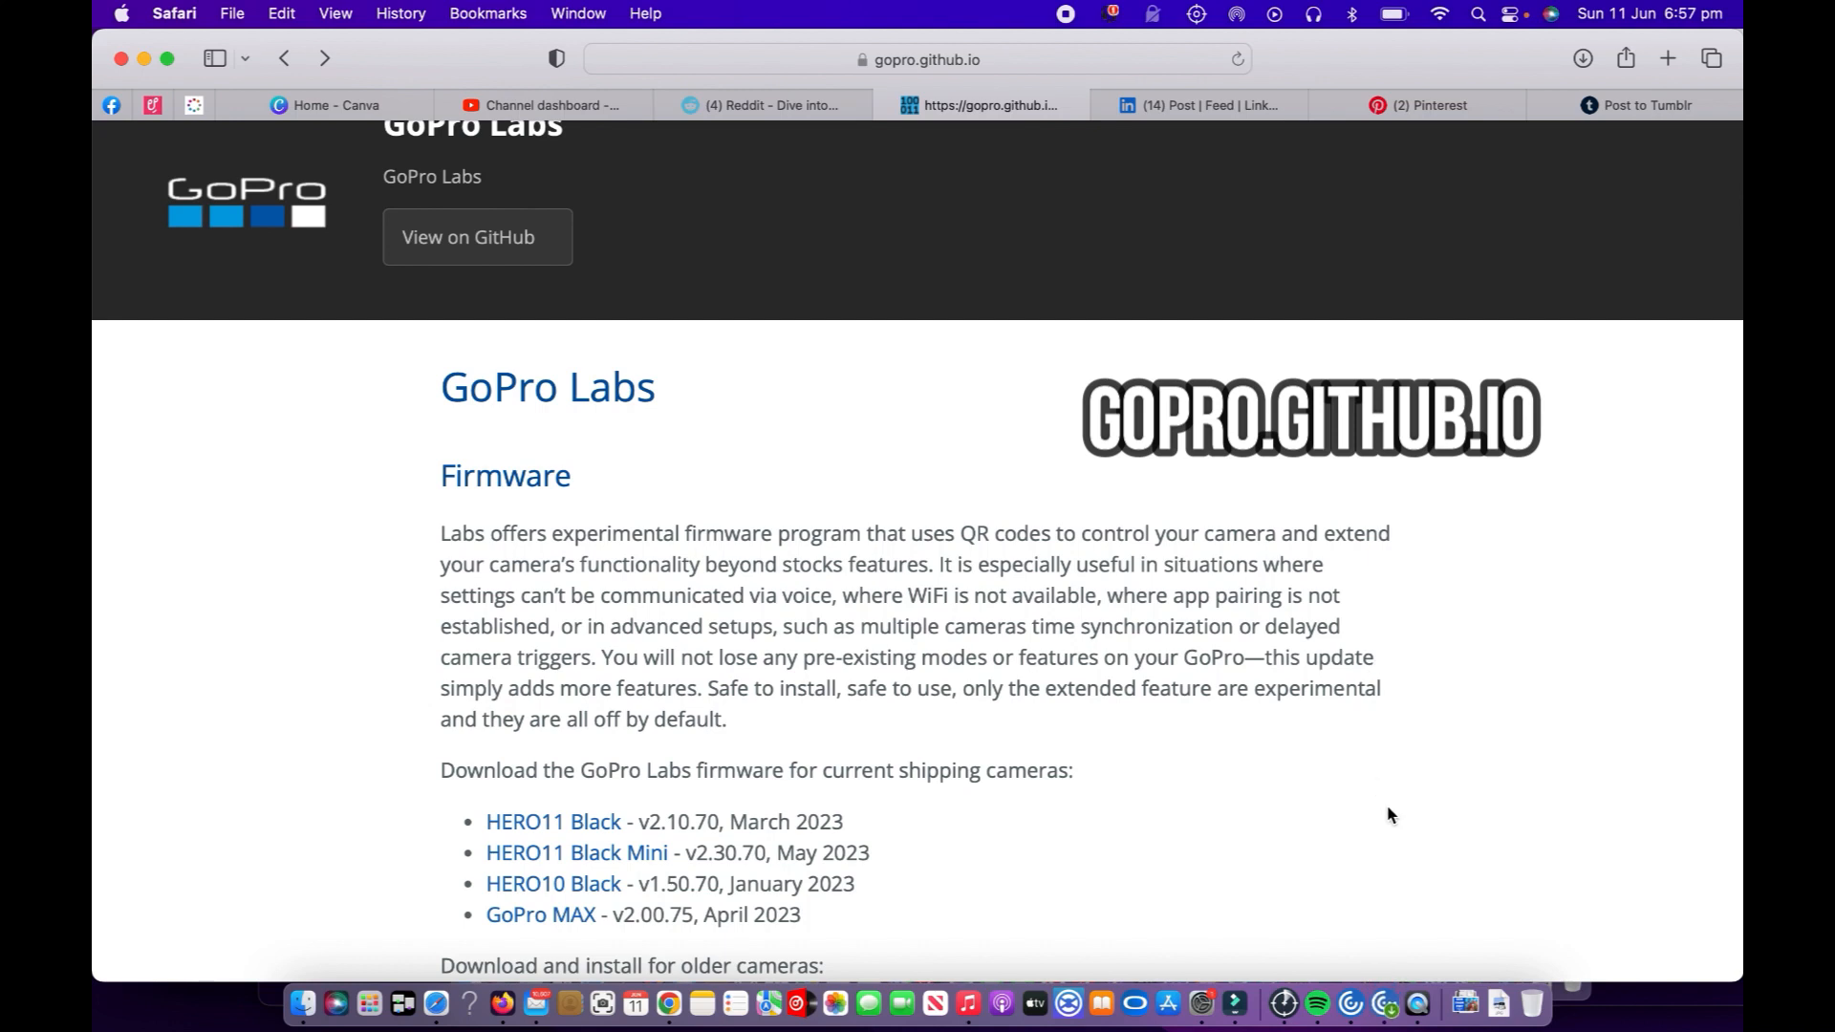
# Scroll through the GoPro Labs home page down to the camera settings link for QR Control
pyautogui.scroll(-3)
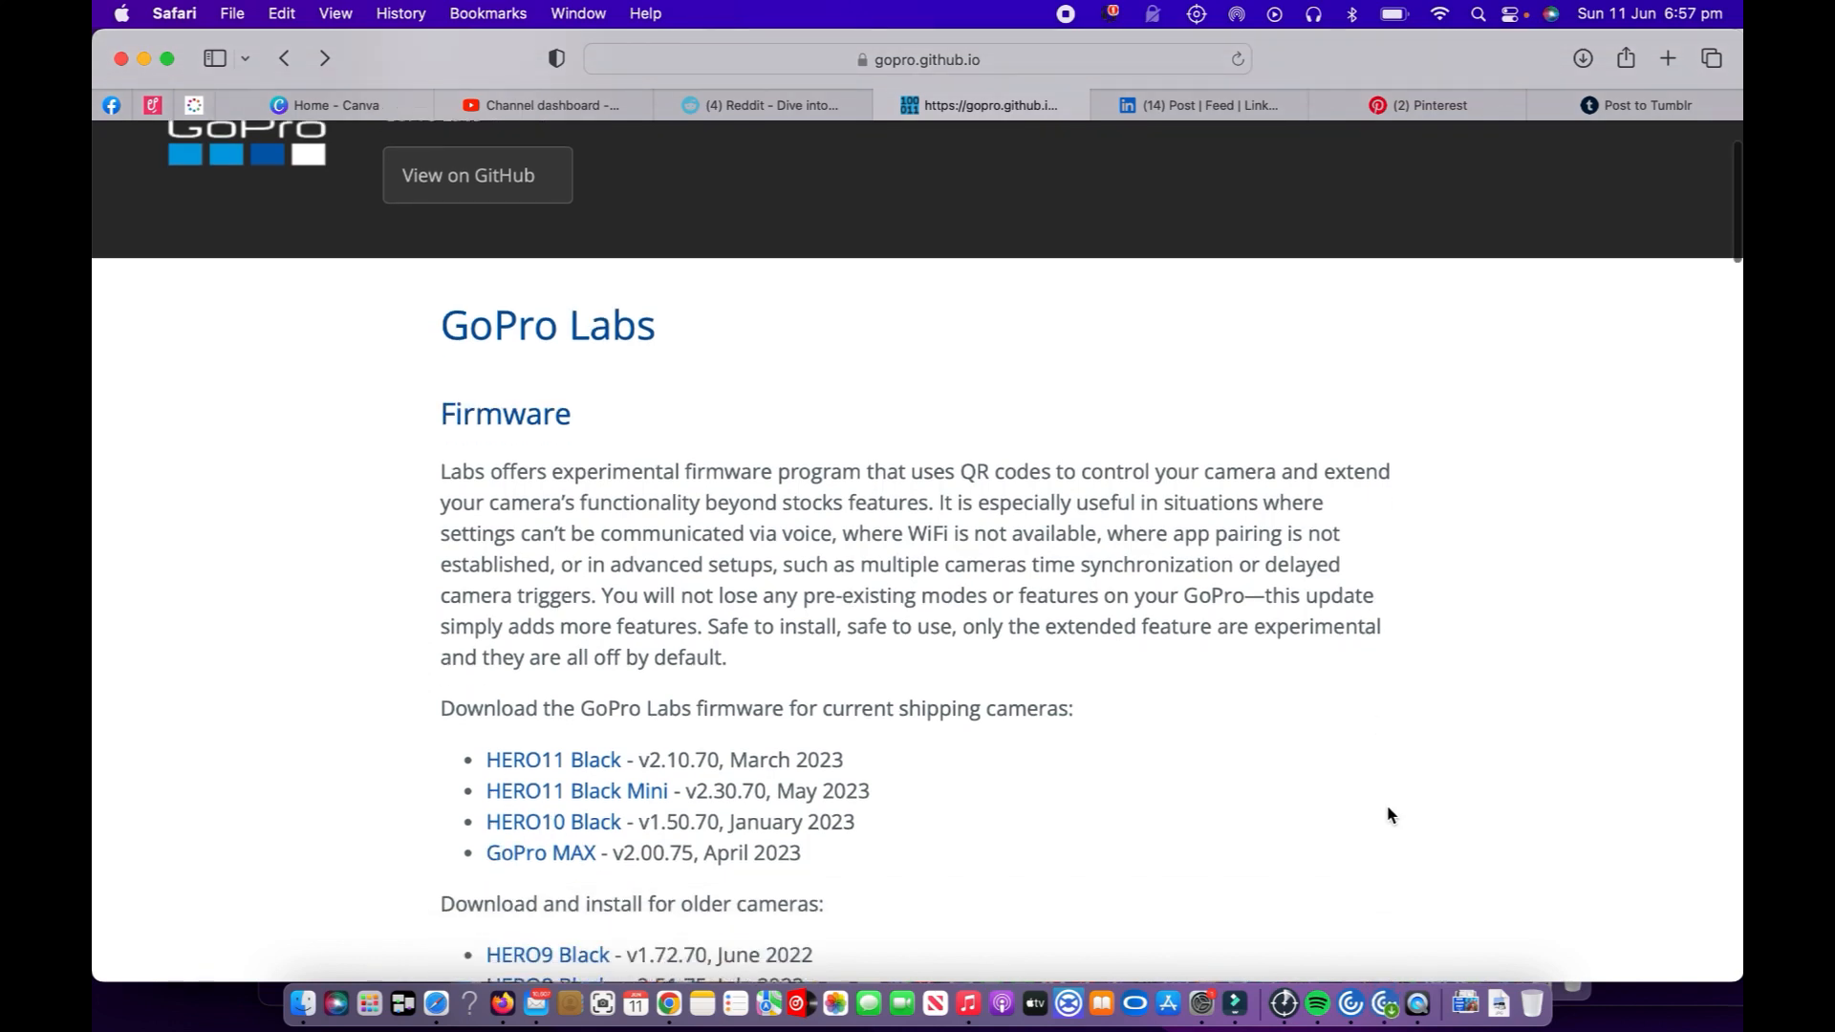
pyautogui.scroll(3)
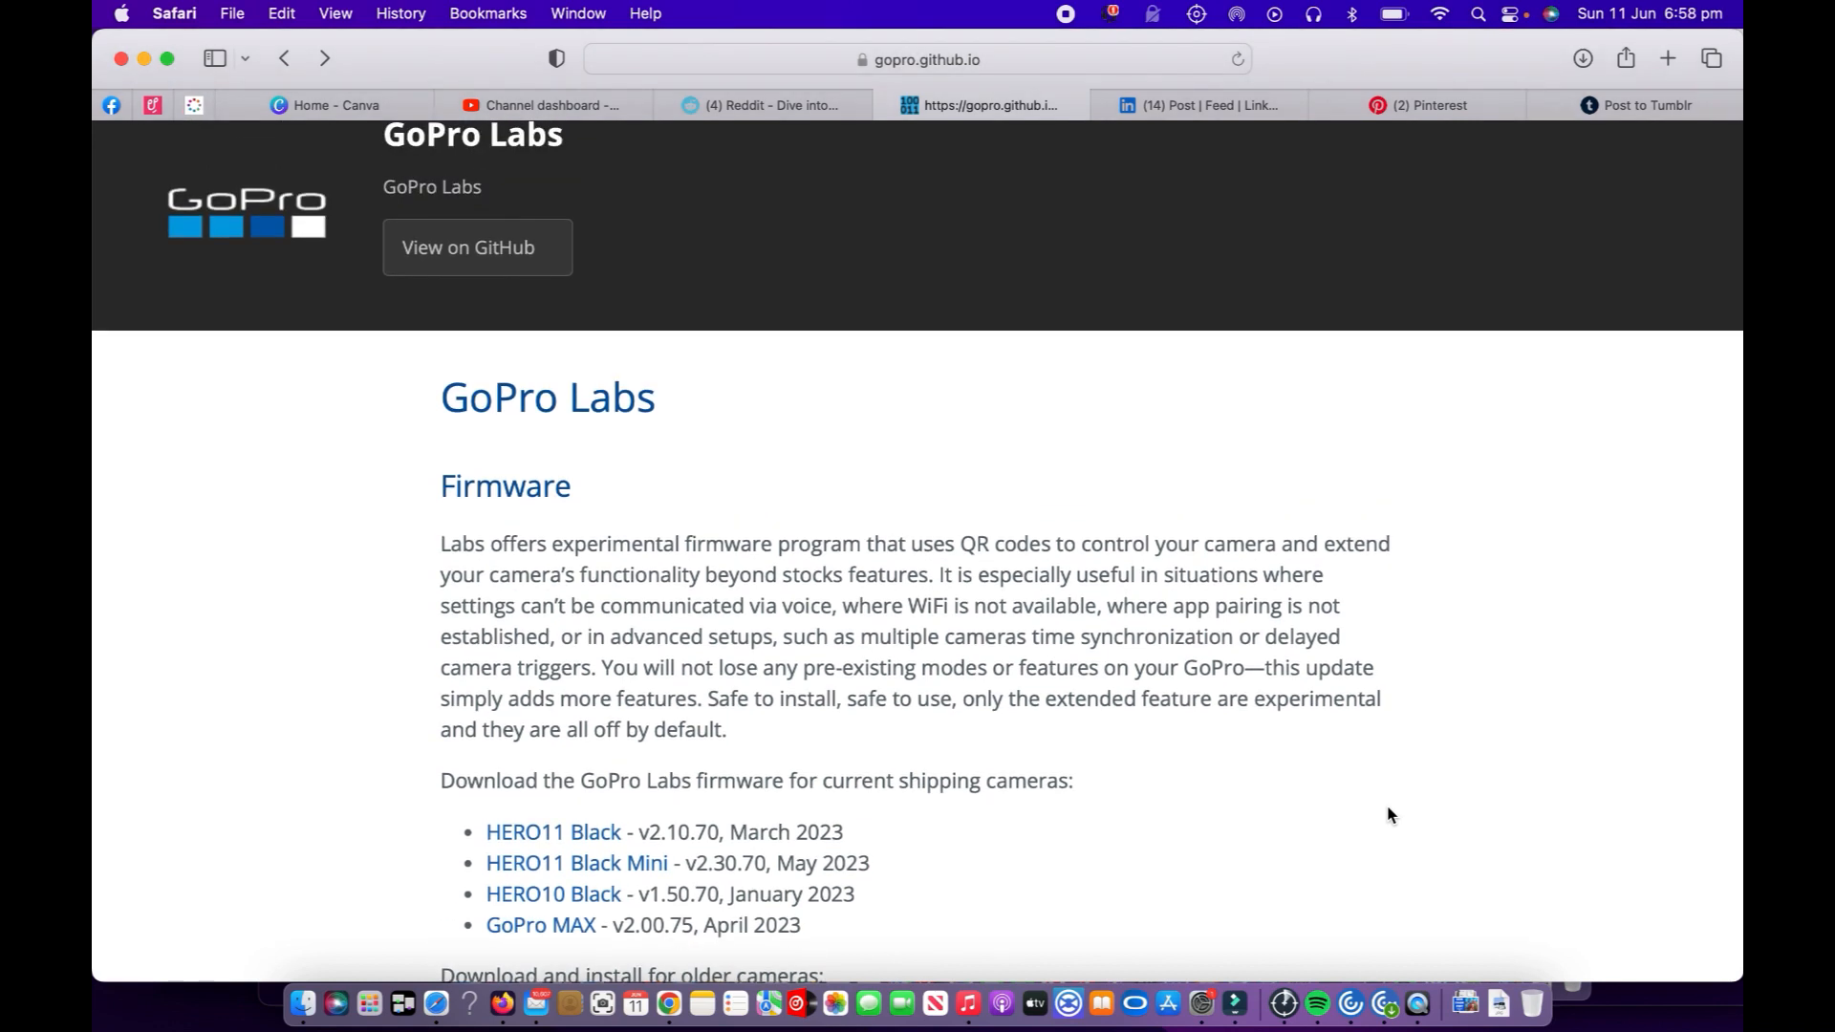
pyautogui.scroll(-3)
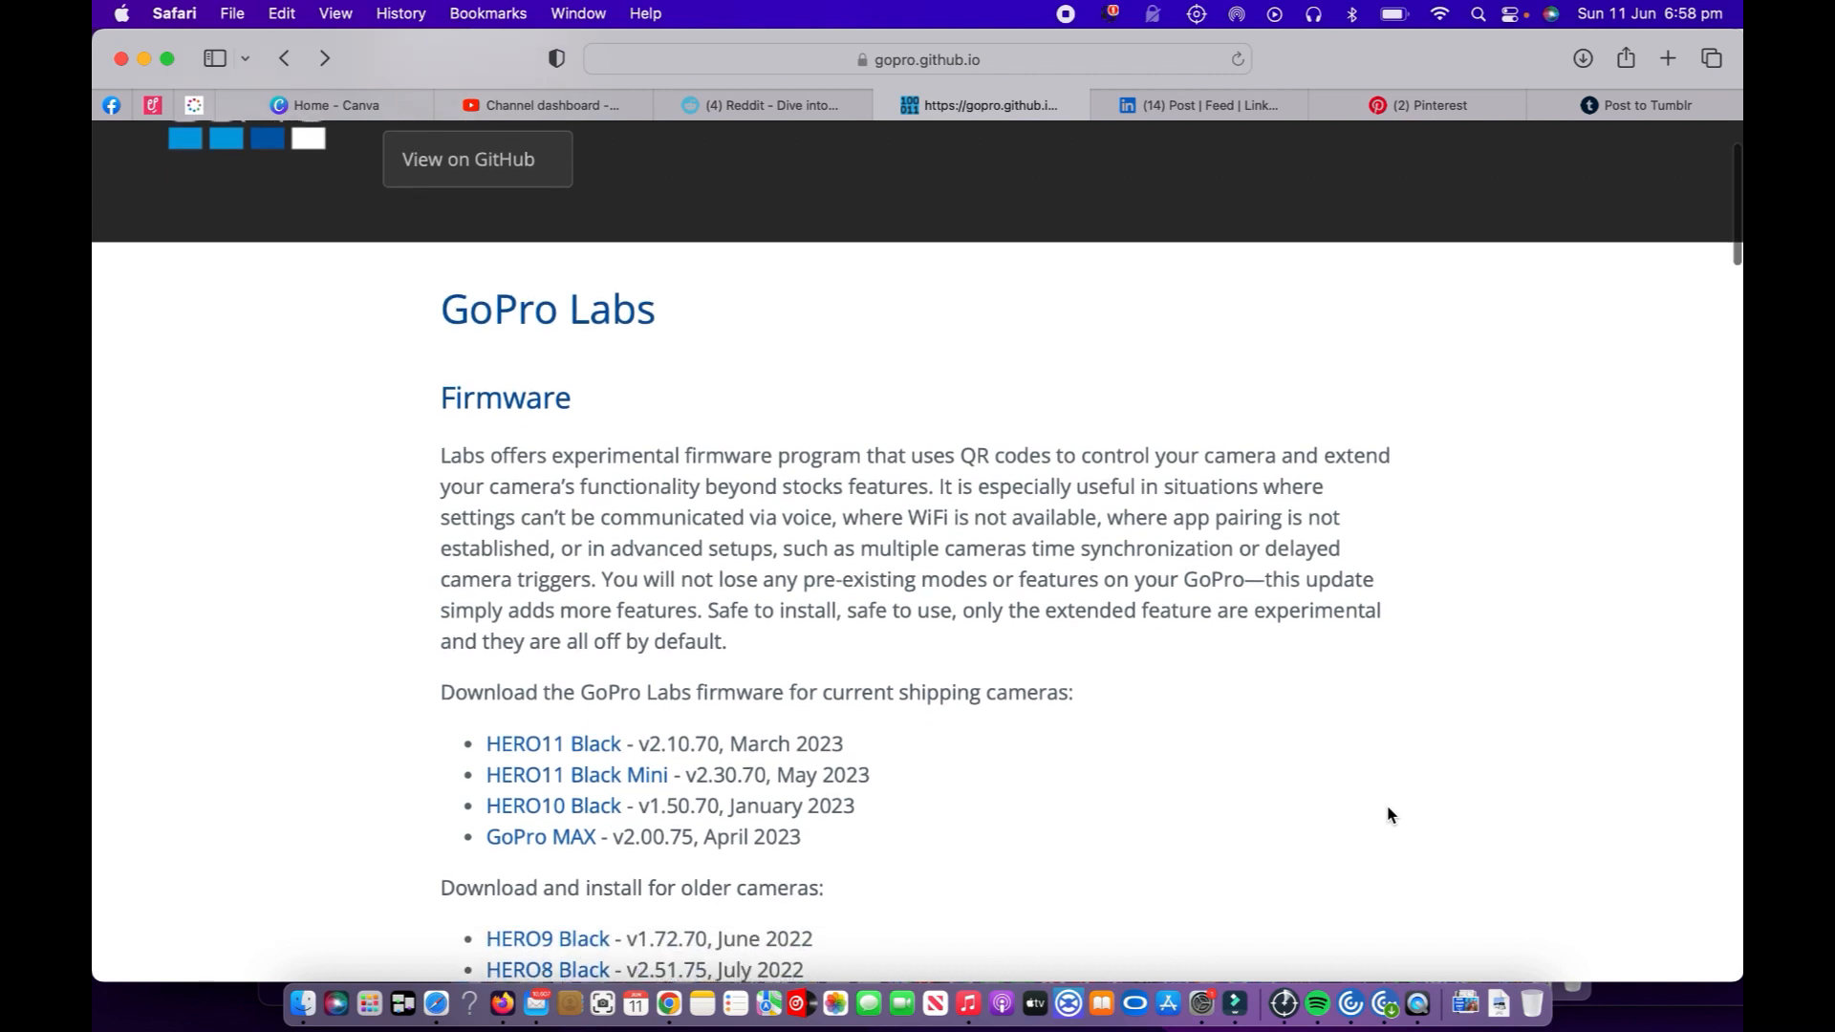
pyautogui.scroll(-3)
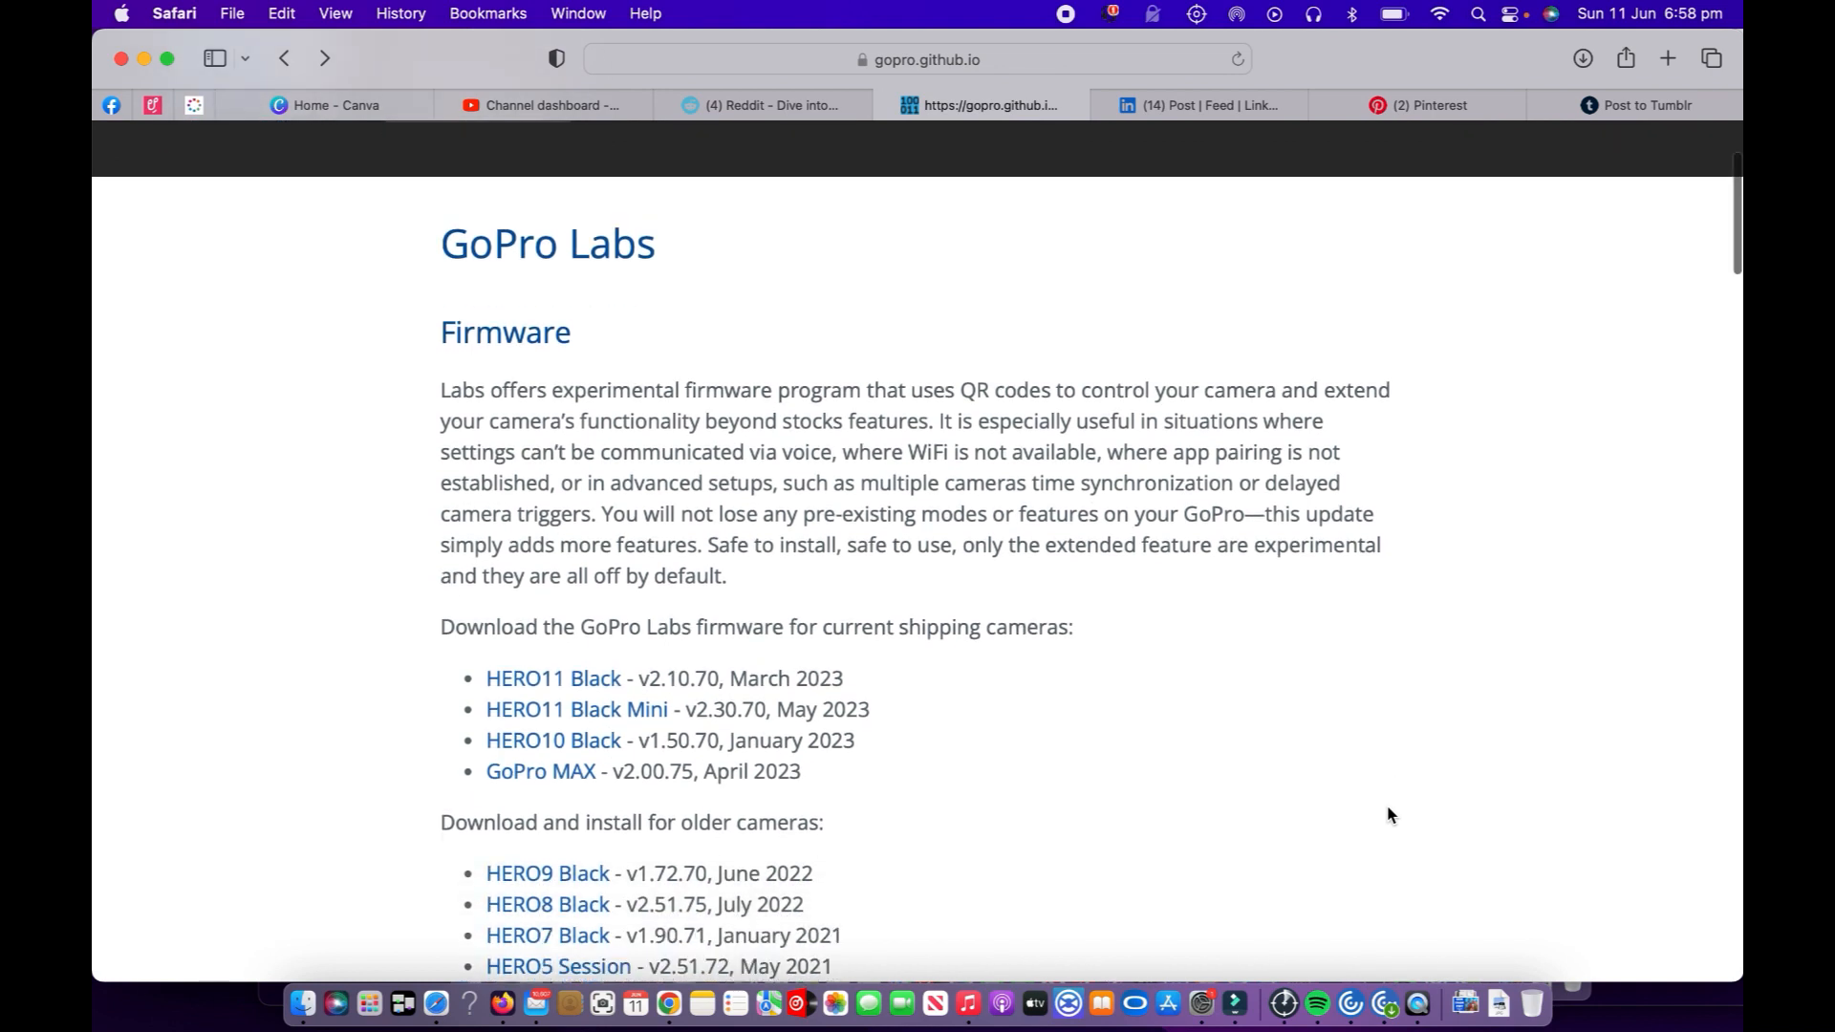
pyautogui.scroll(-3)
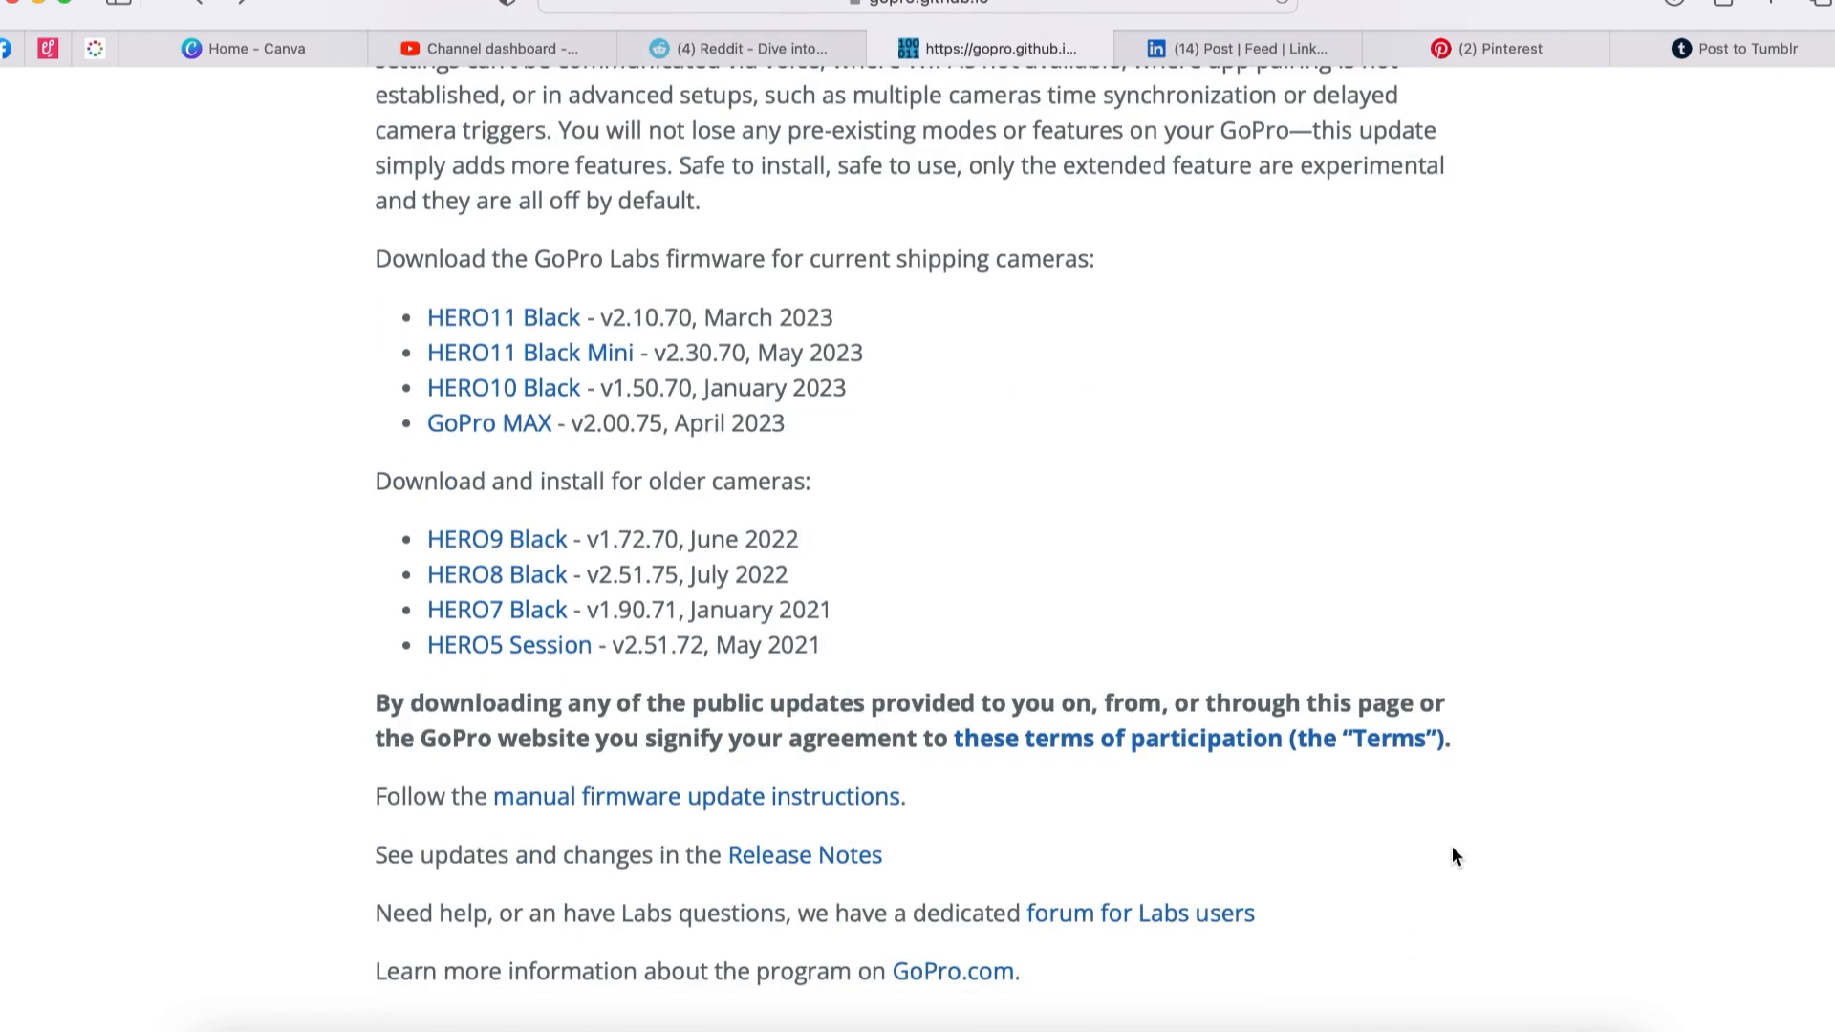
pyautogui.scroll(-3)
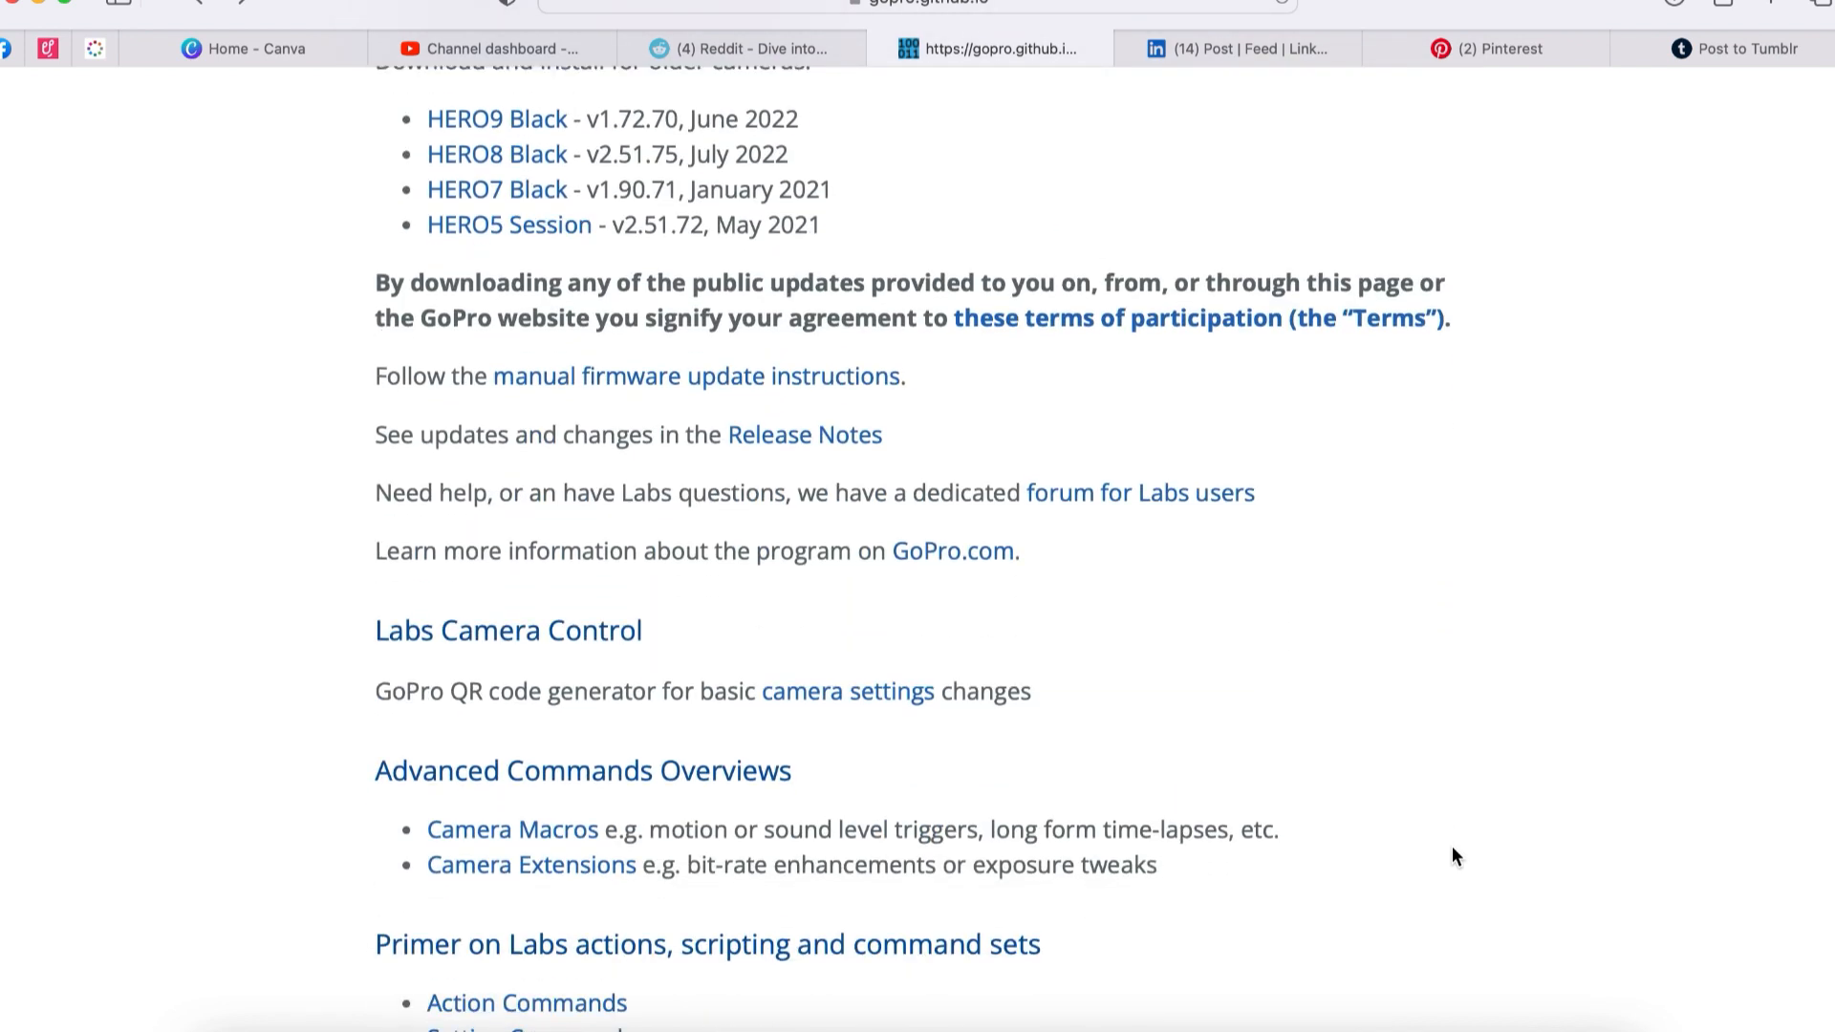
pyautogui.scroll(-3)
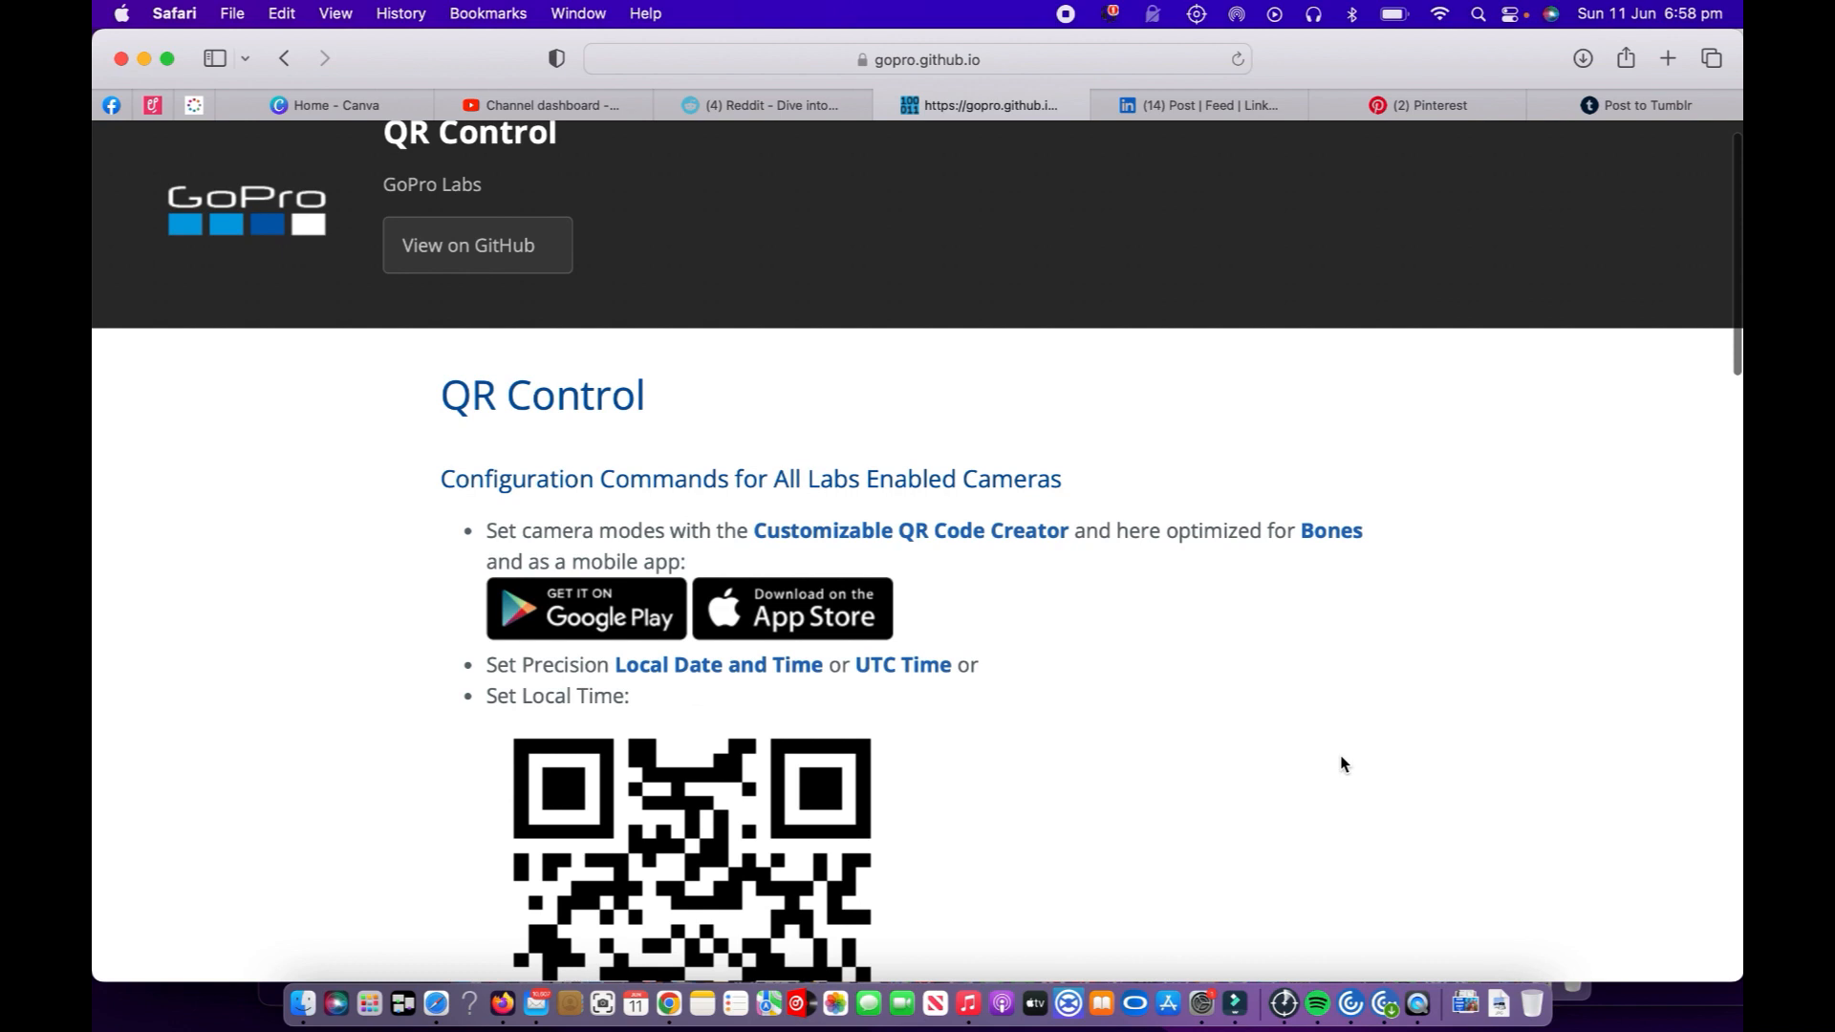
# Reach the Miscellaneous Features list and go to the Archive Mode feature page
pyautogui.scroll(-3)
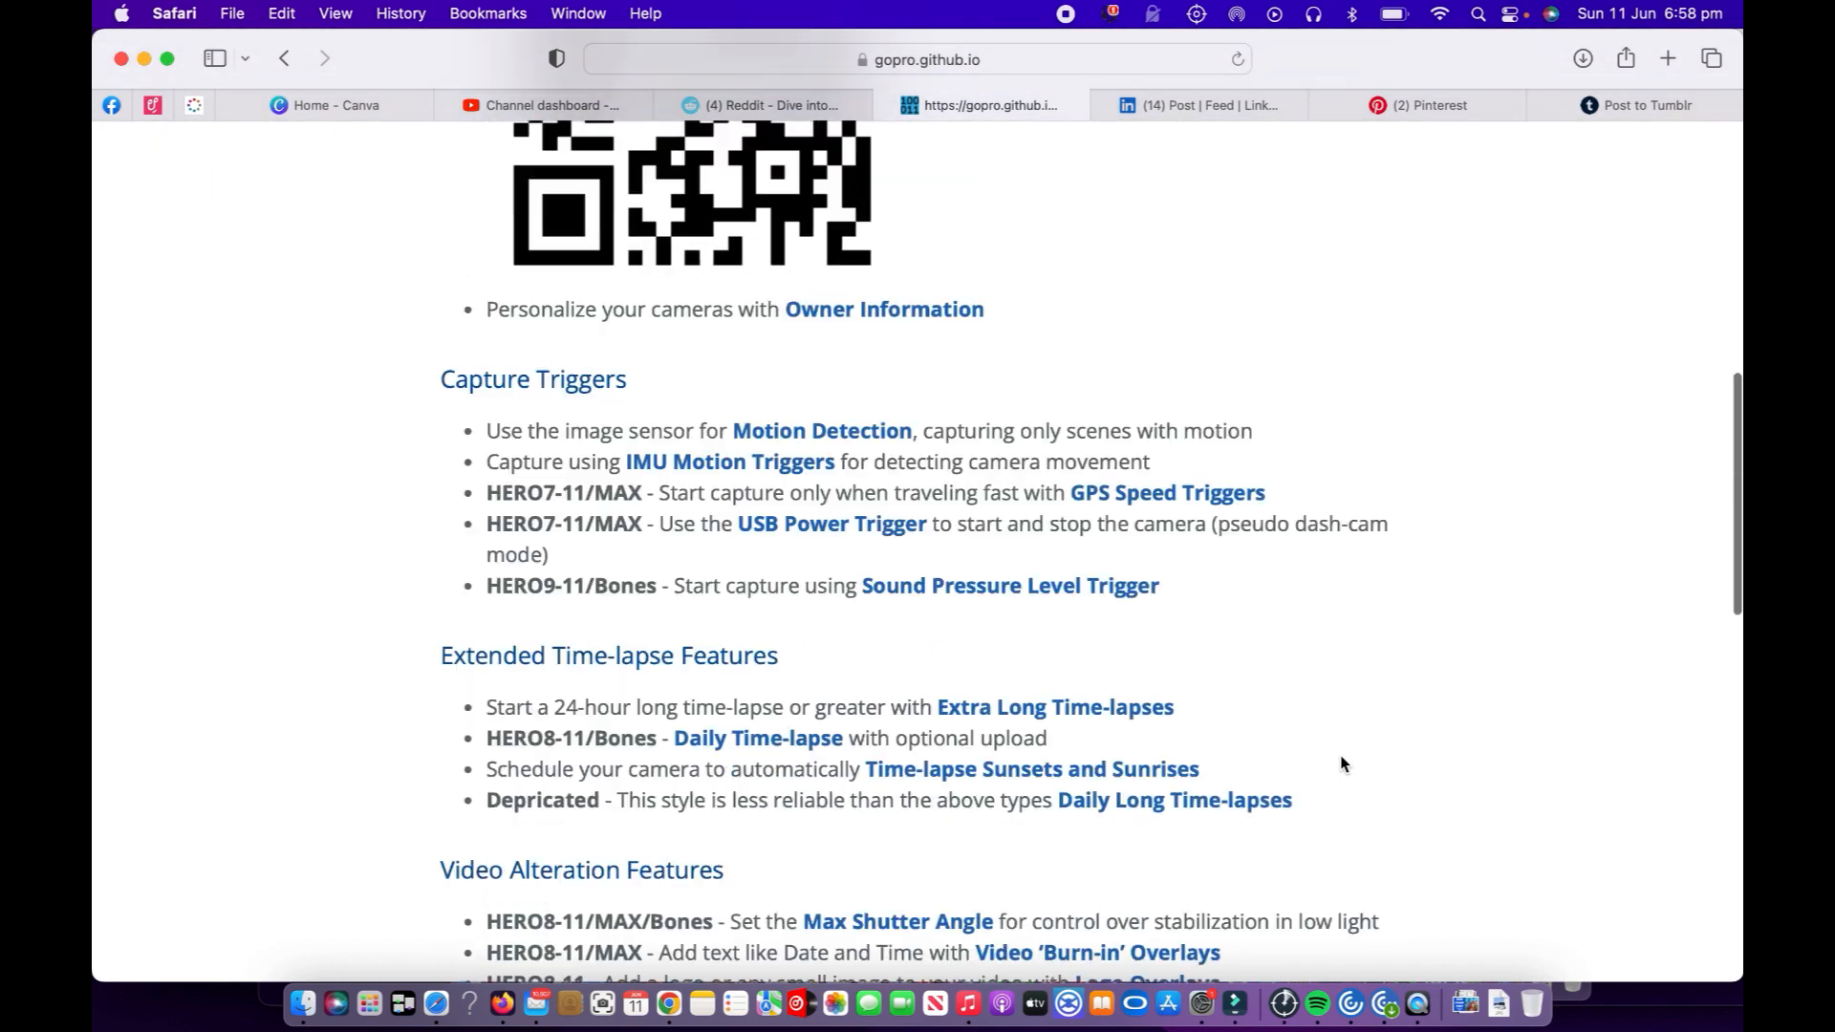
pyautogui.scroll(-3)
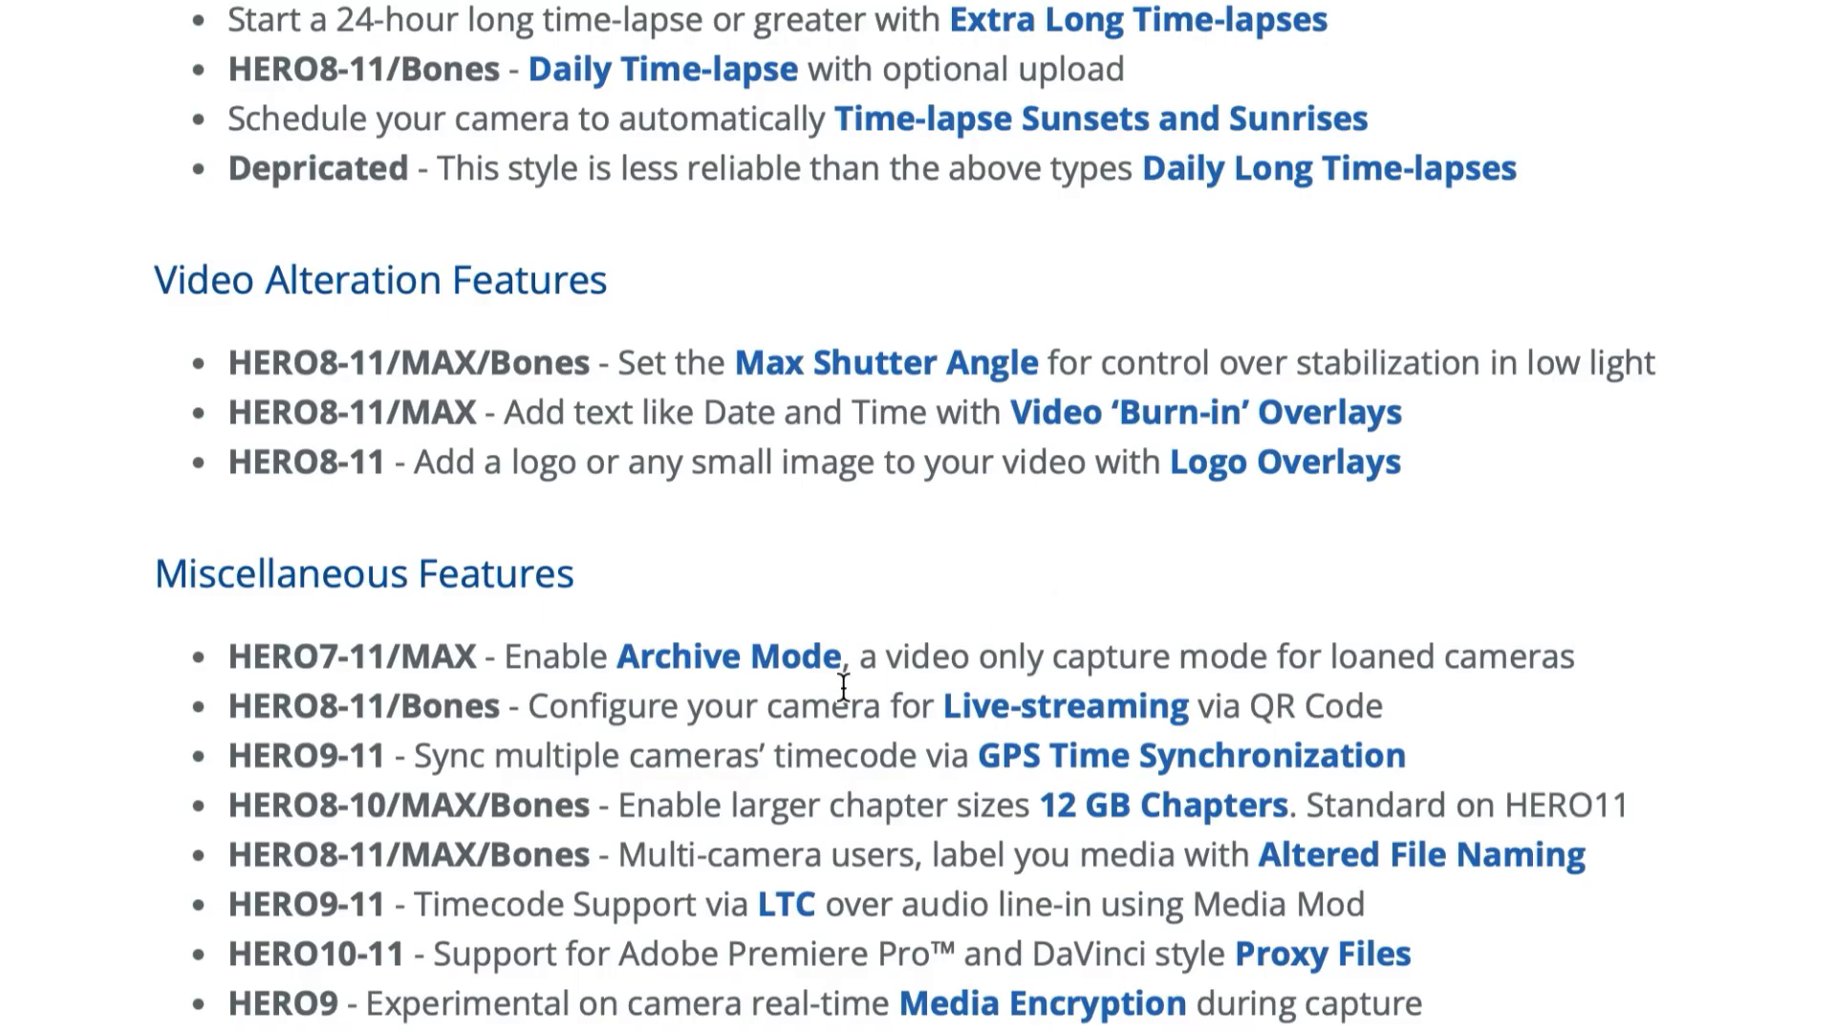
pyautogui.moveTo(729, 656)
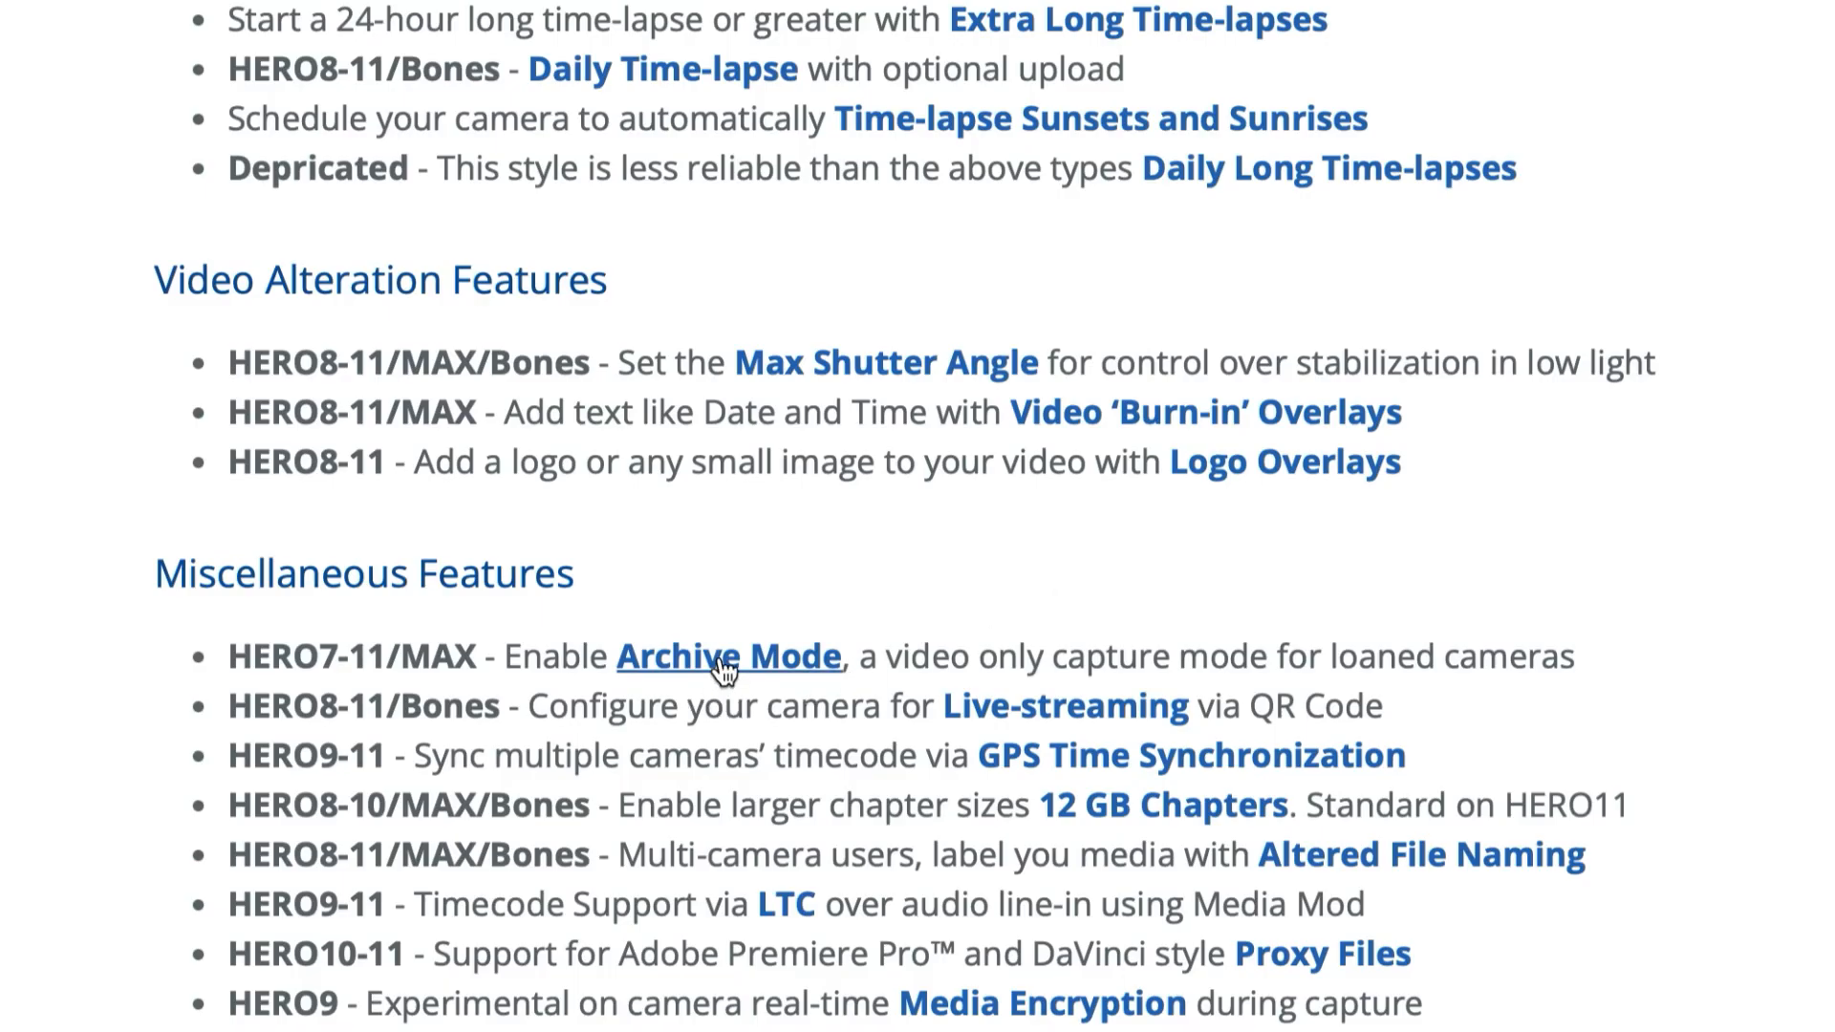
pyautogui.click(727, 655)
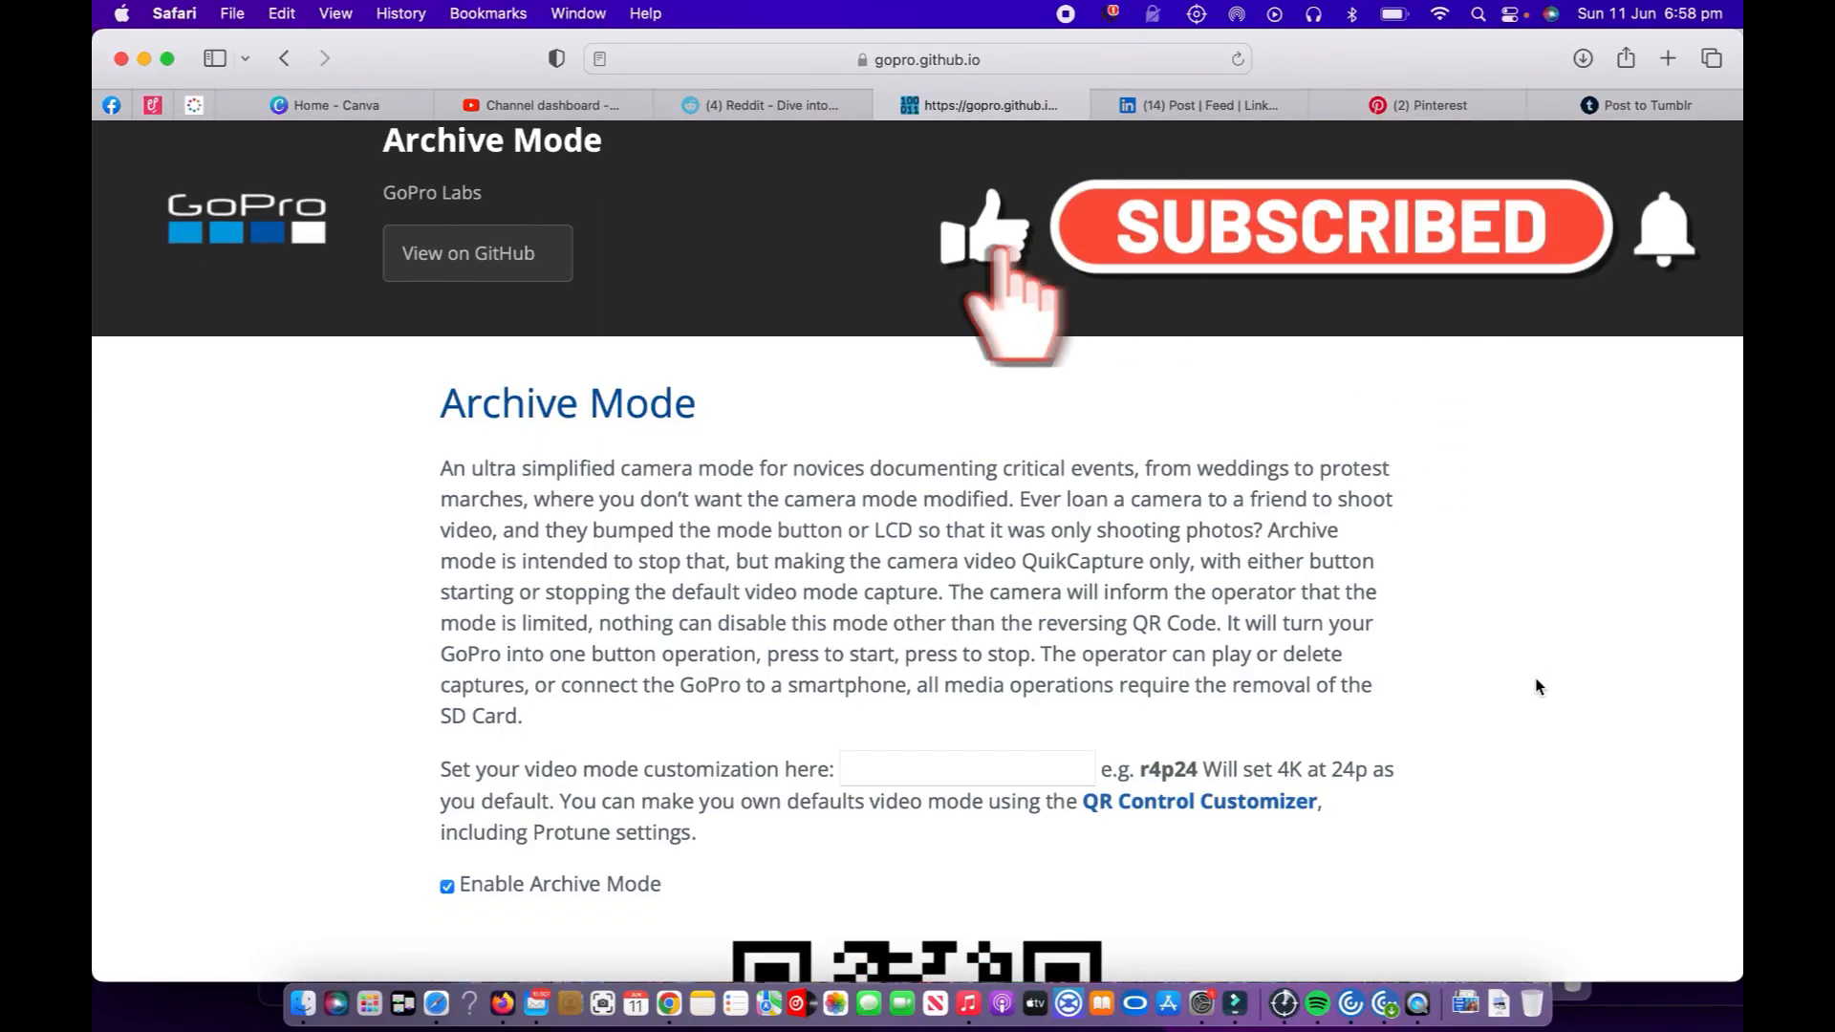
# Scroll the Archive Mode page to review its video-mode field, enable option and generated QR code
pyautogui.scroll(-3)
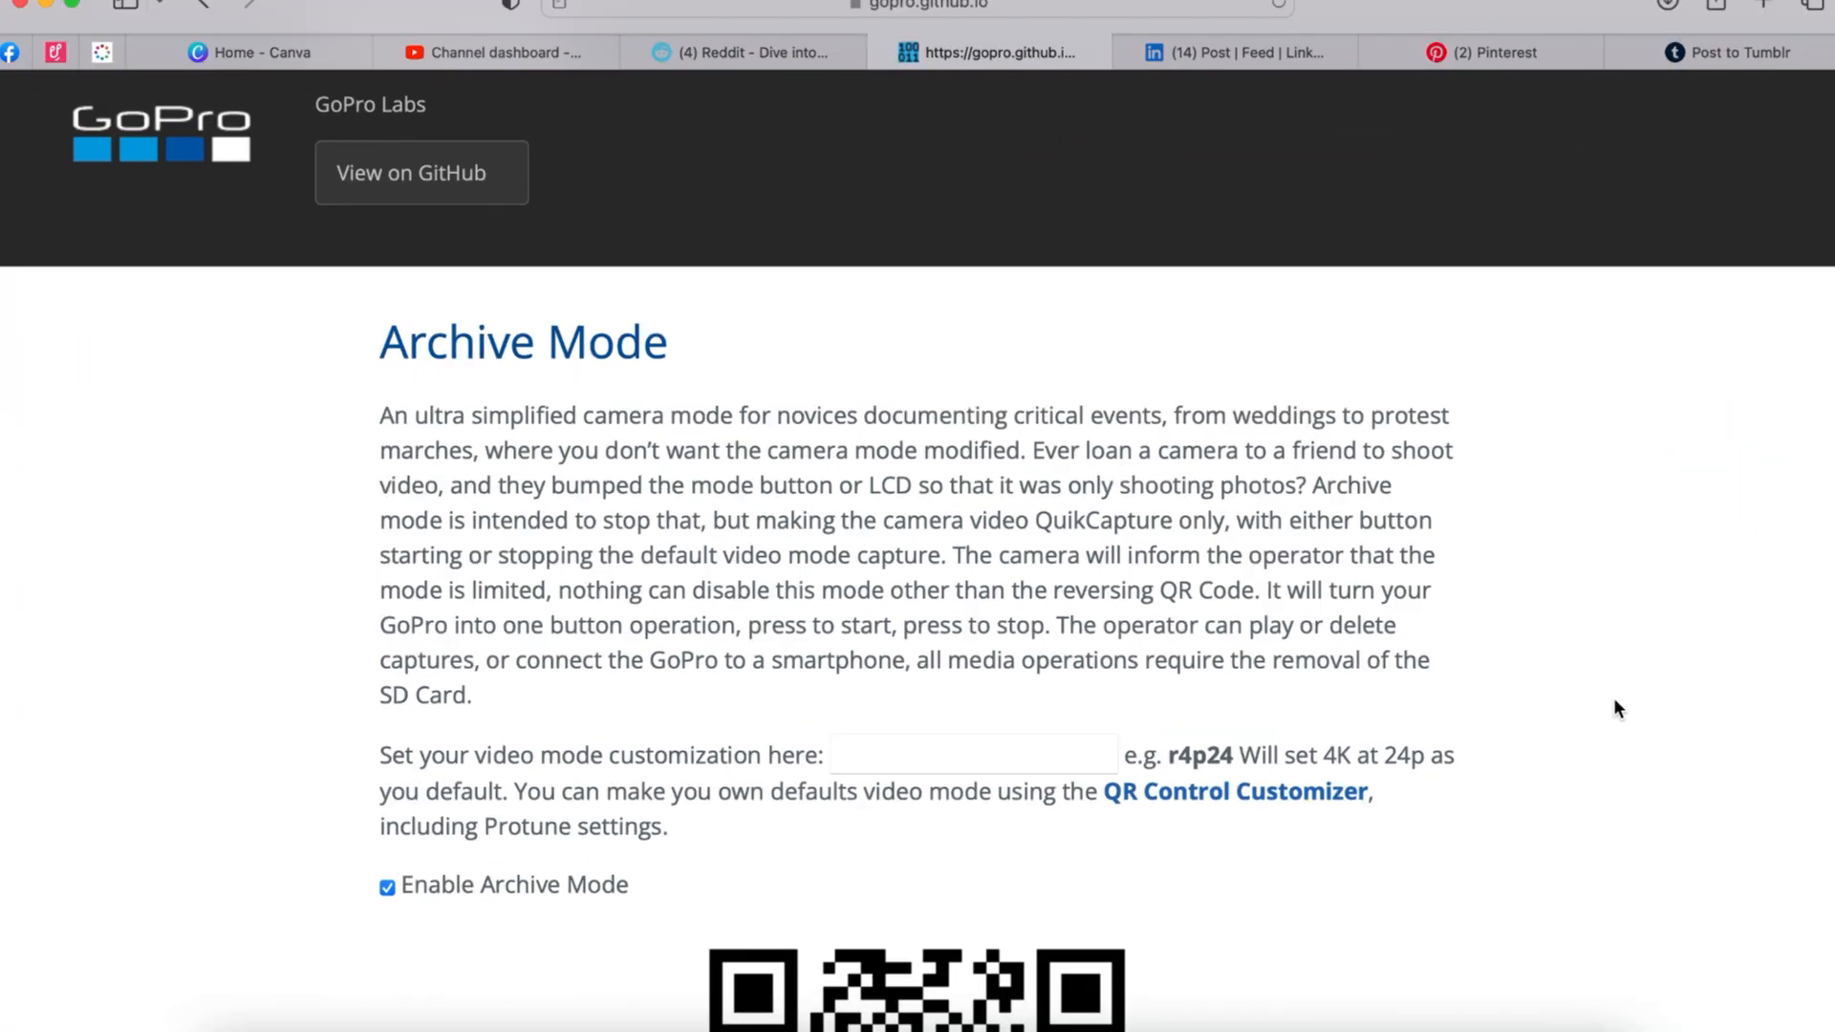
pyautogui.scroll(-3)
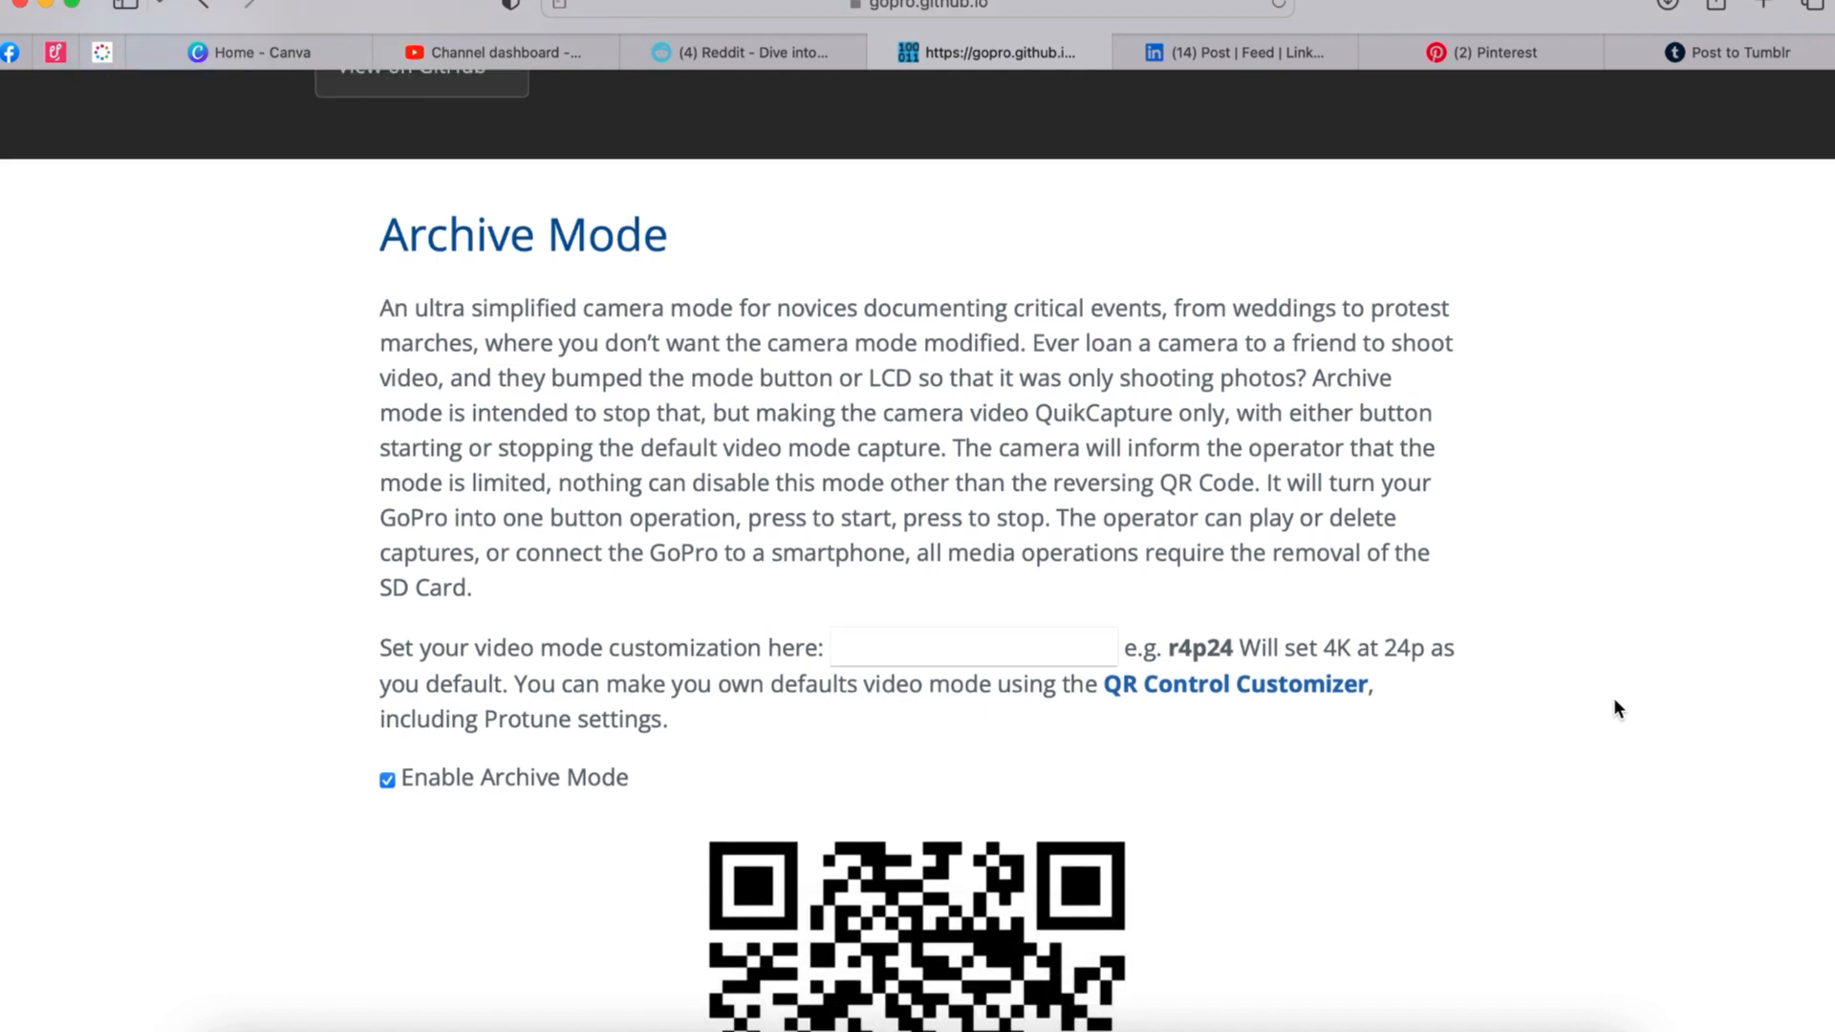
pyautogui.scroll(3)
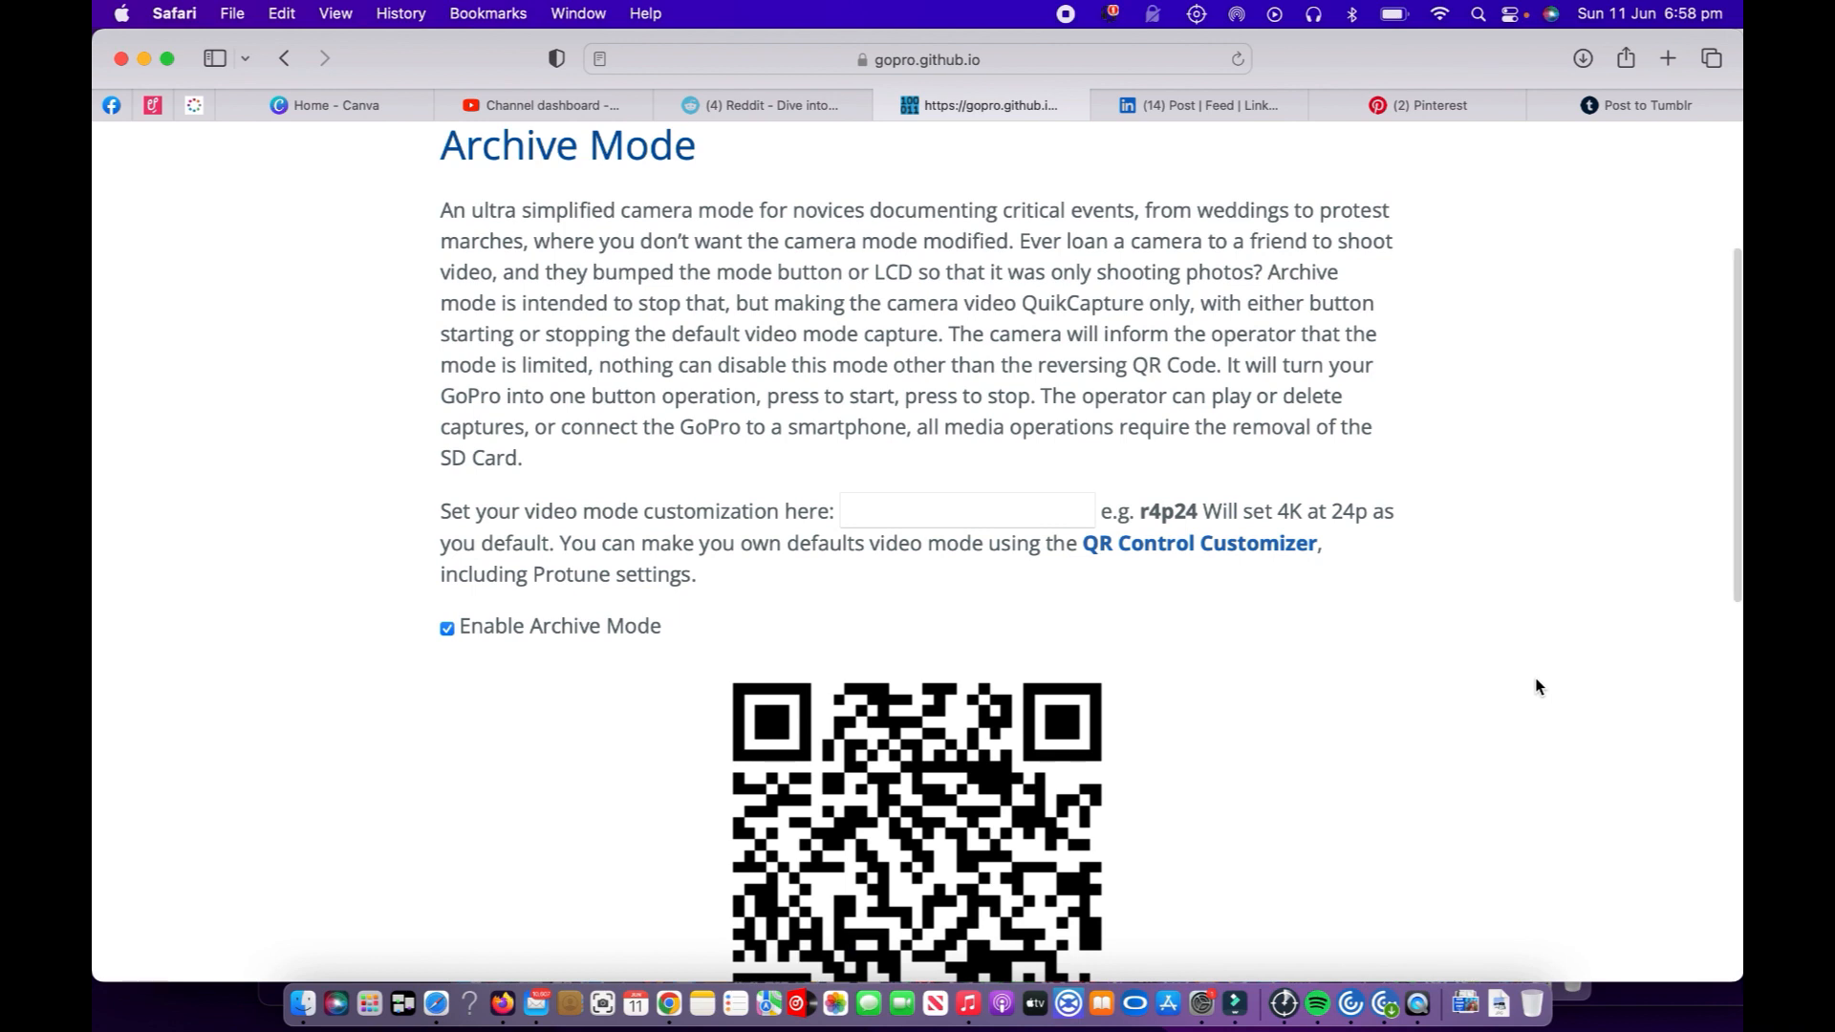
pyautogui.scroll(-3)
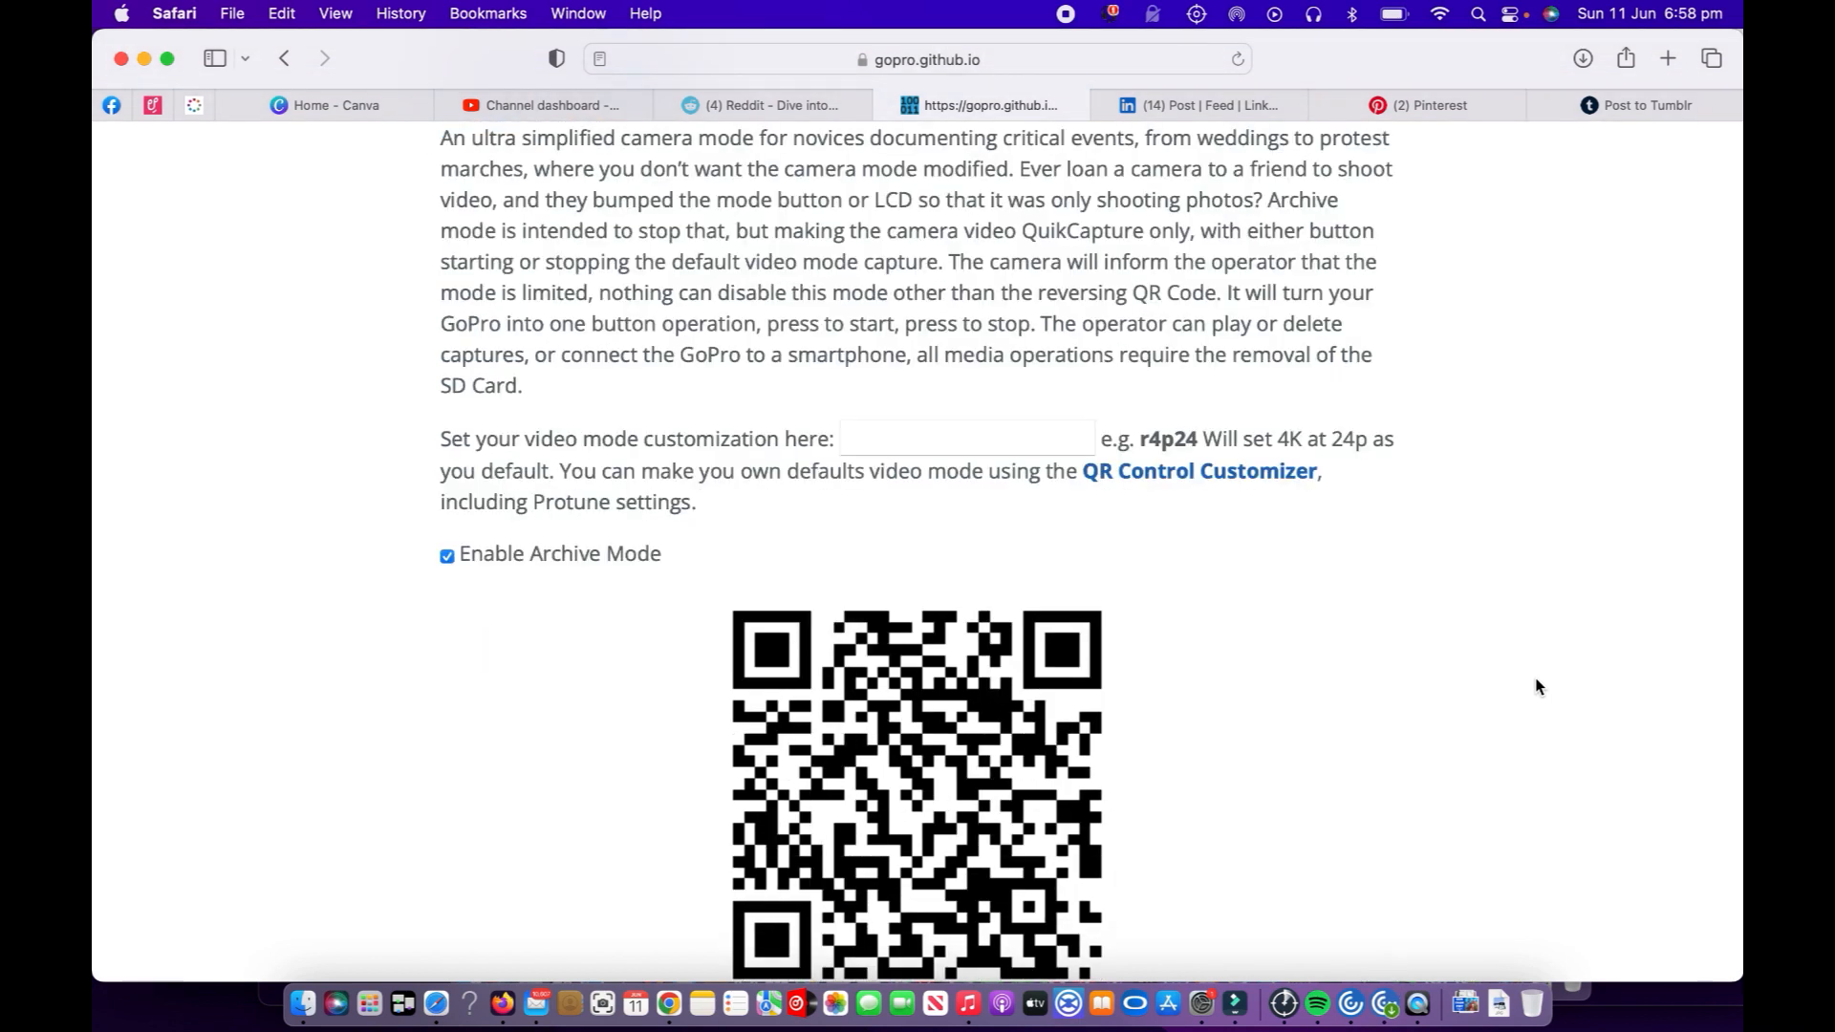
pyautogui.scroll(-3)
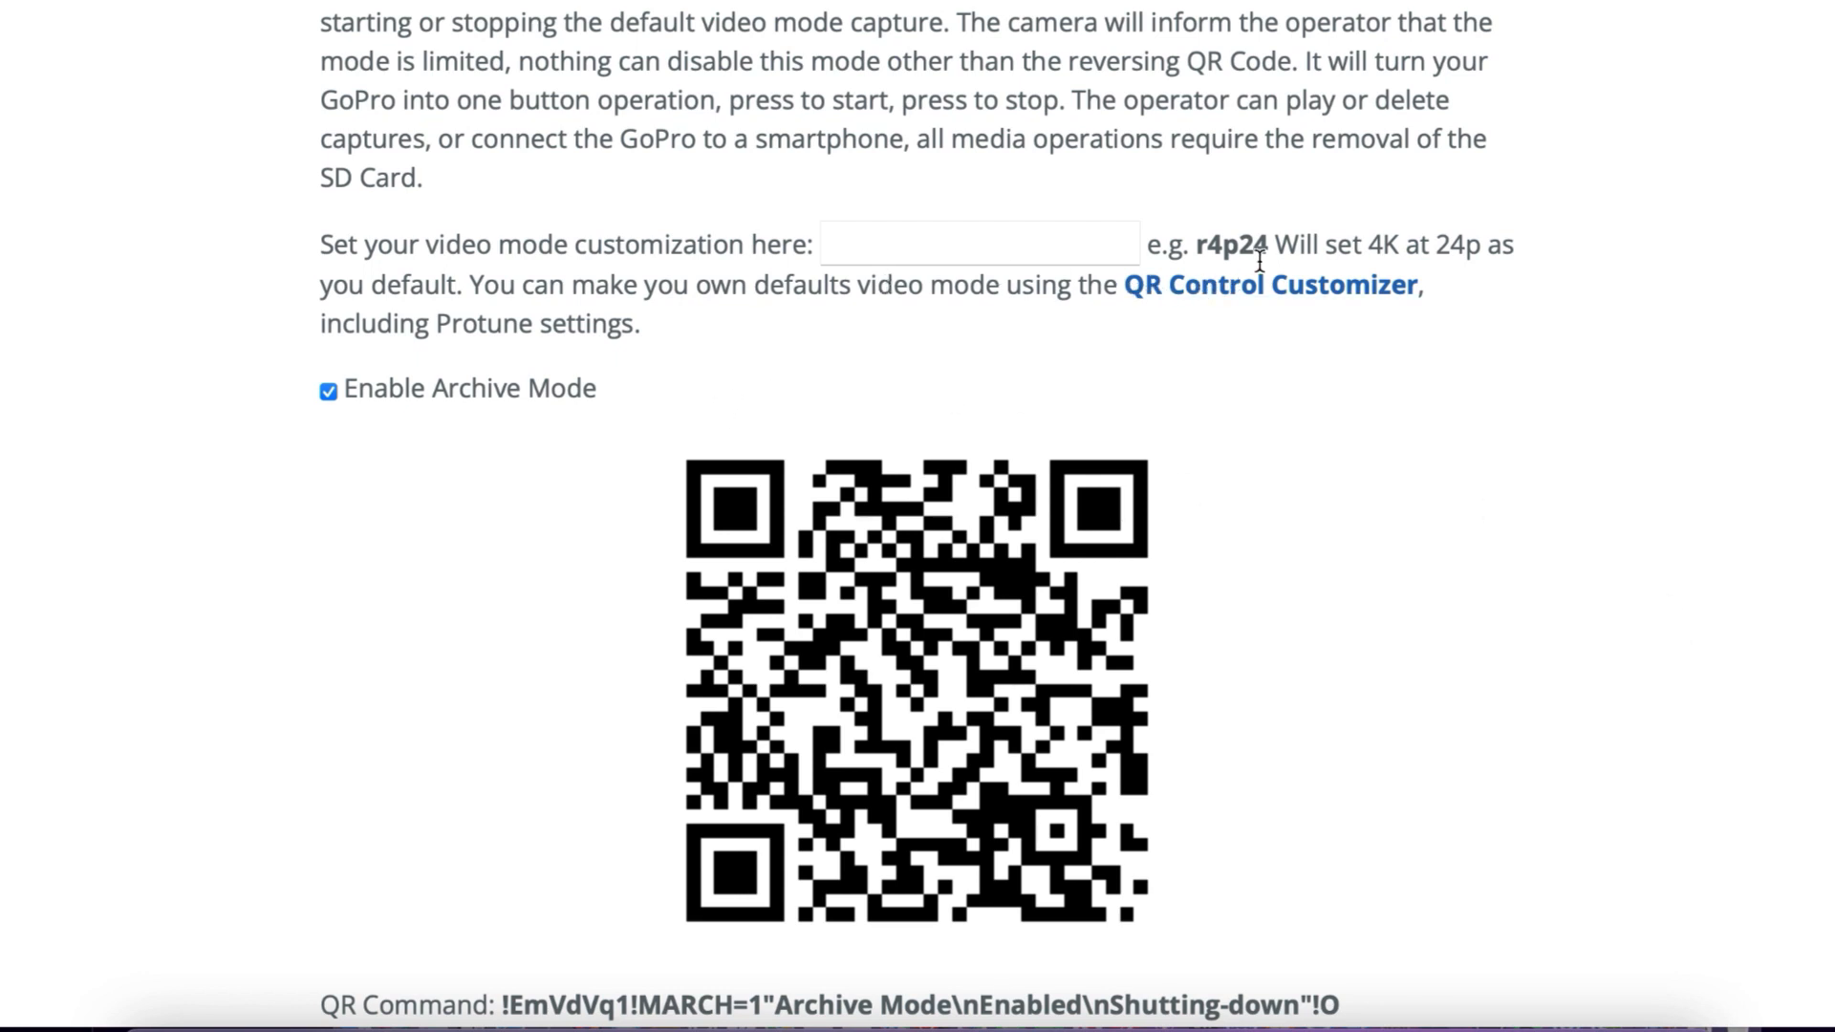
pyautogui.moveTo(1226, 275)
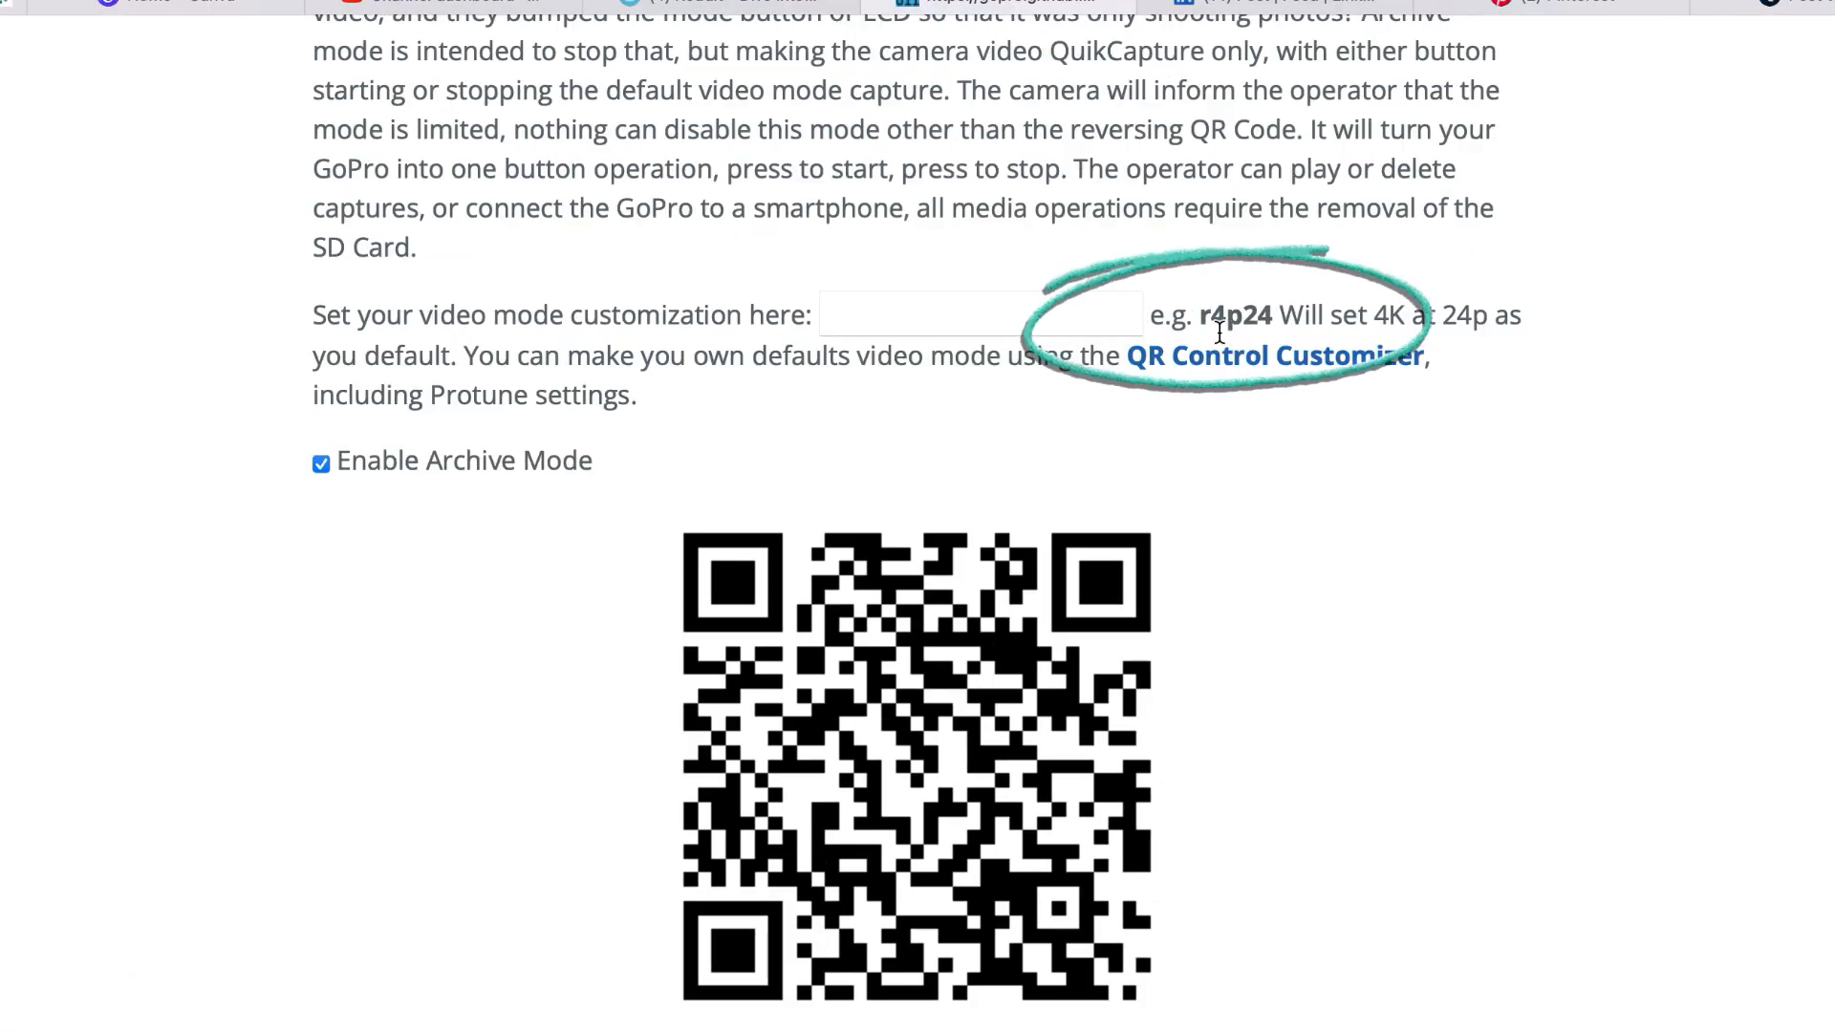
pyautogui.moveTo(1247, 346)
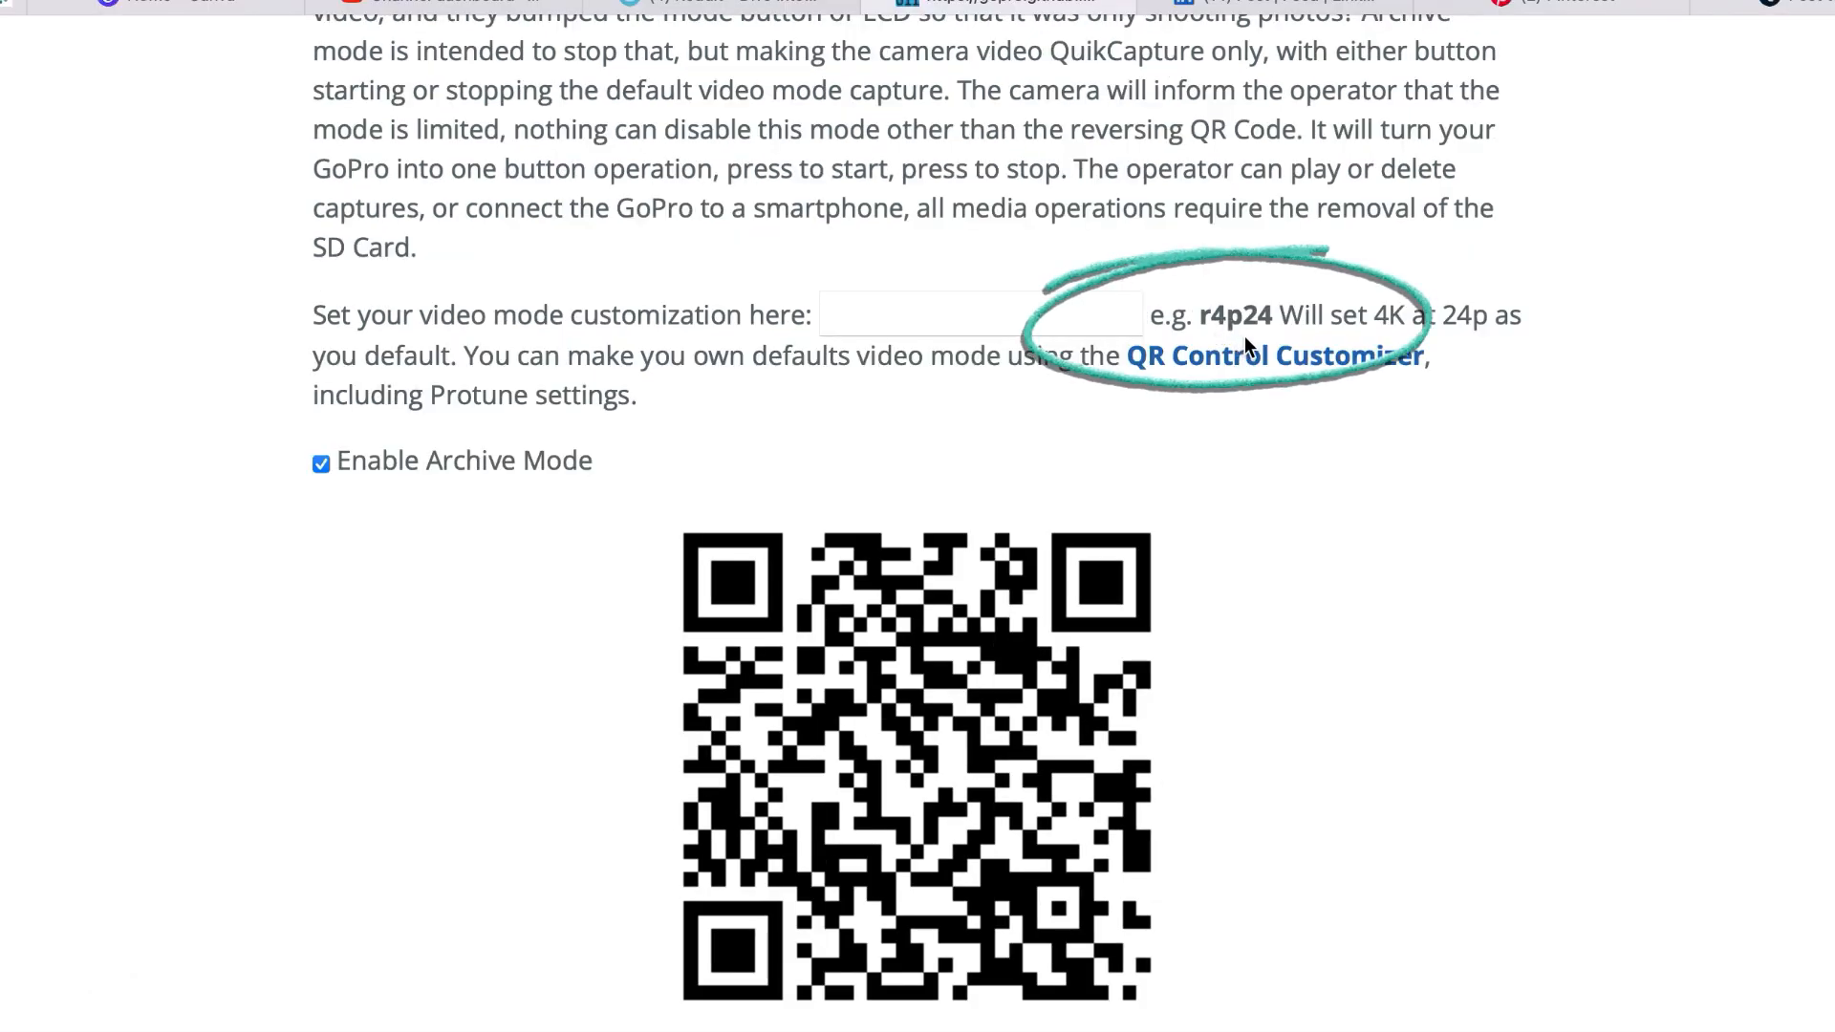
pyautogui.moveTo(1503, 352)
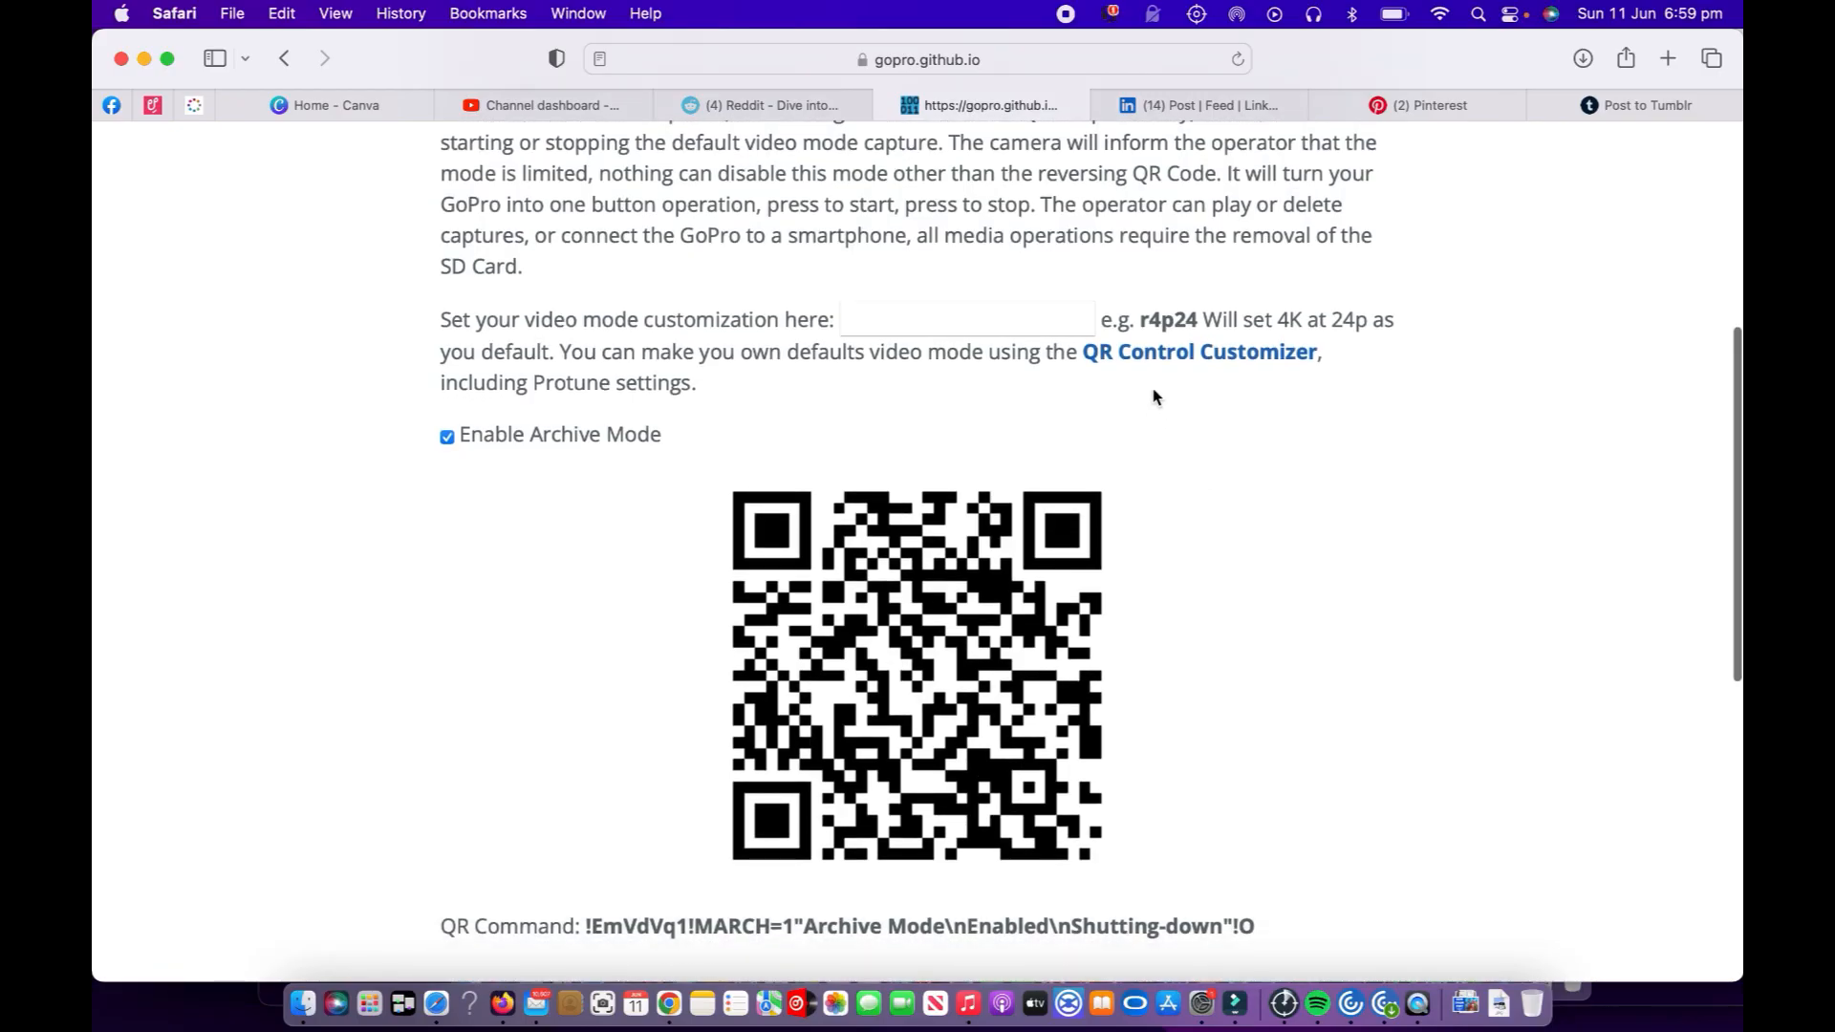
pyautogui.moveTo(1212, 361)
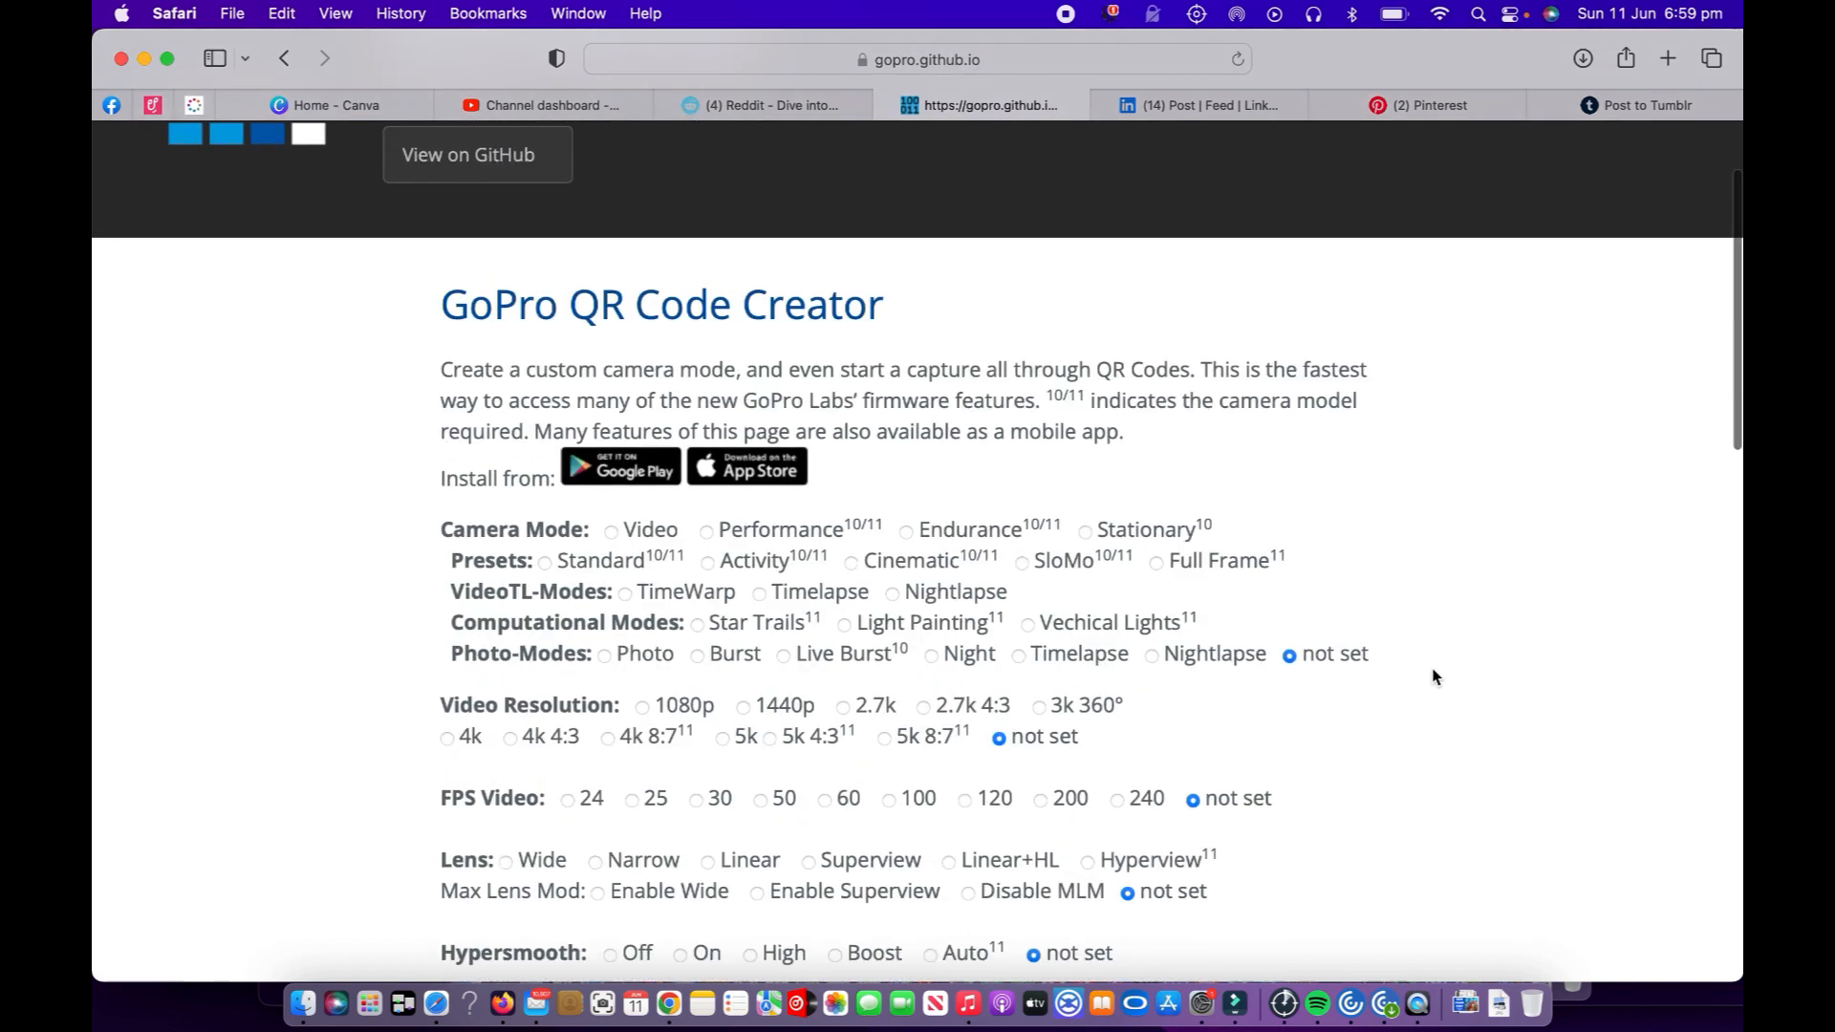
# Read the generated GoProQR string mVr4Tp60fN in the creator, then return to the Archive Mode page
pyautogui.scroll(-3)
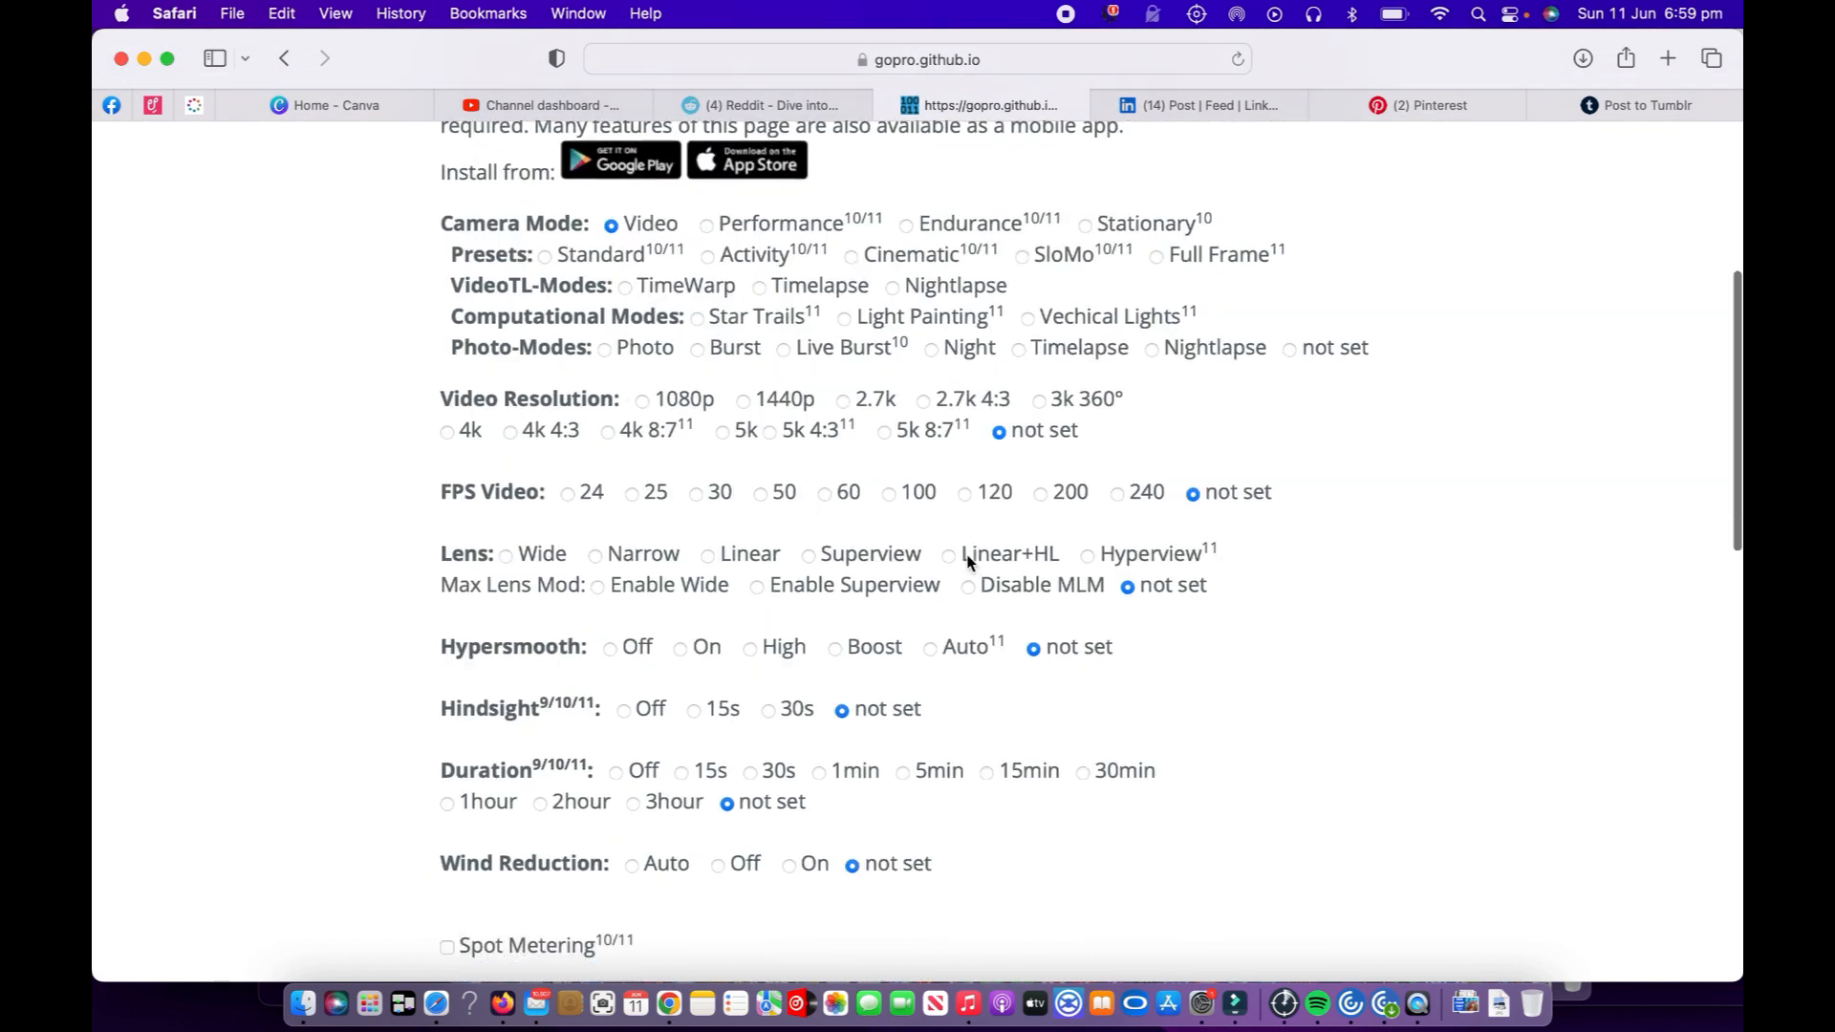
pyautogui.scroll(-3)
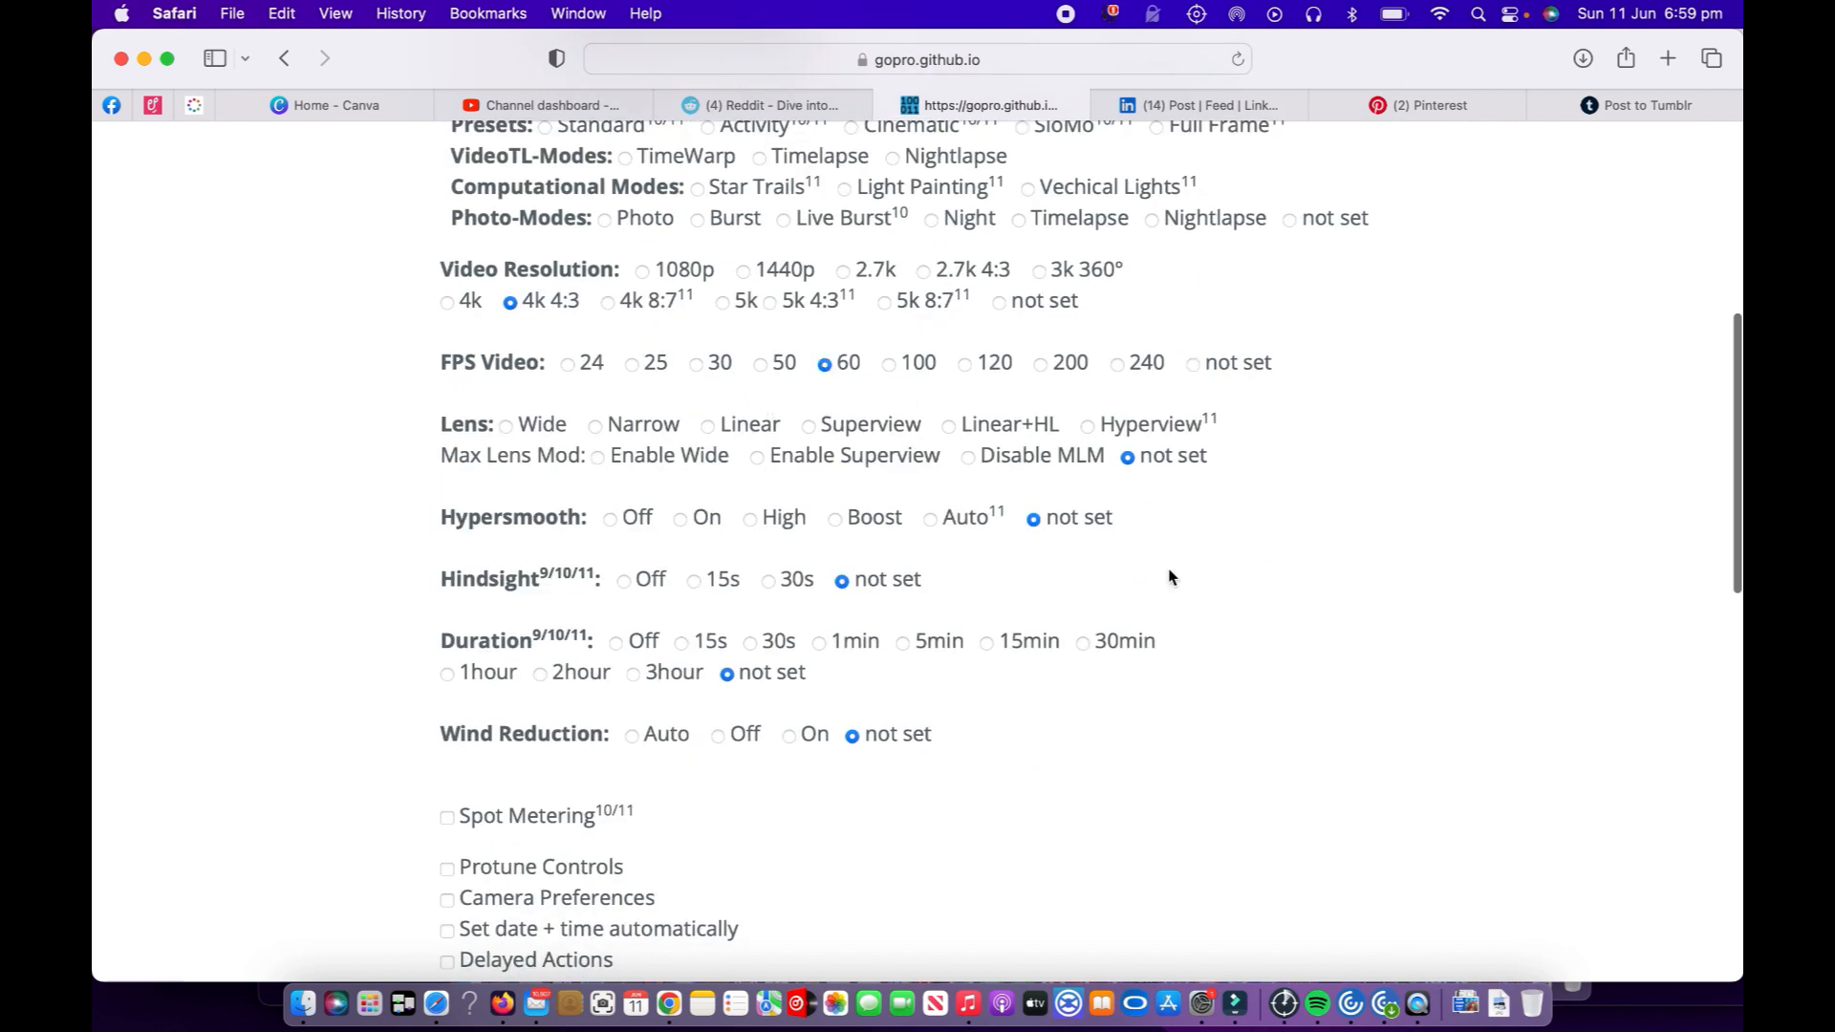
pyautogui.scroll(-3)
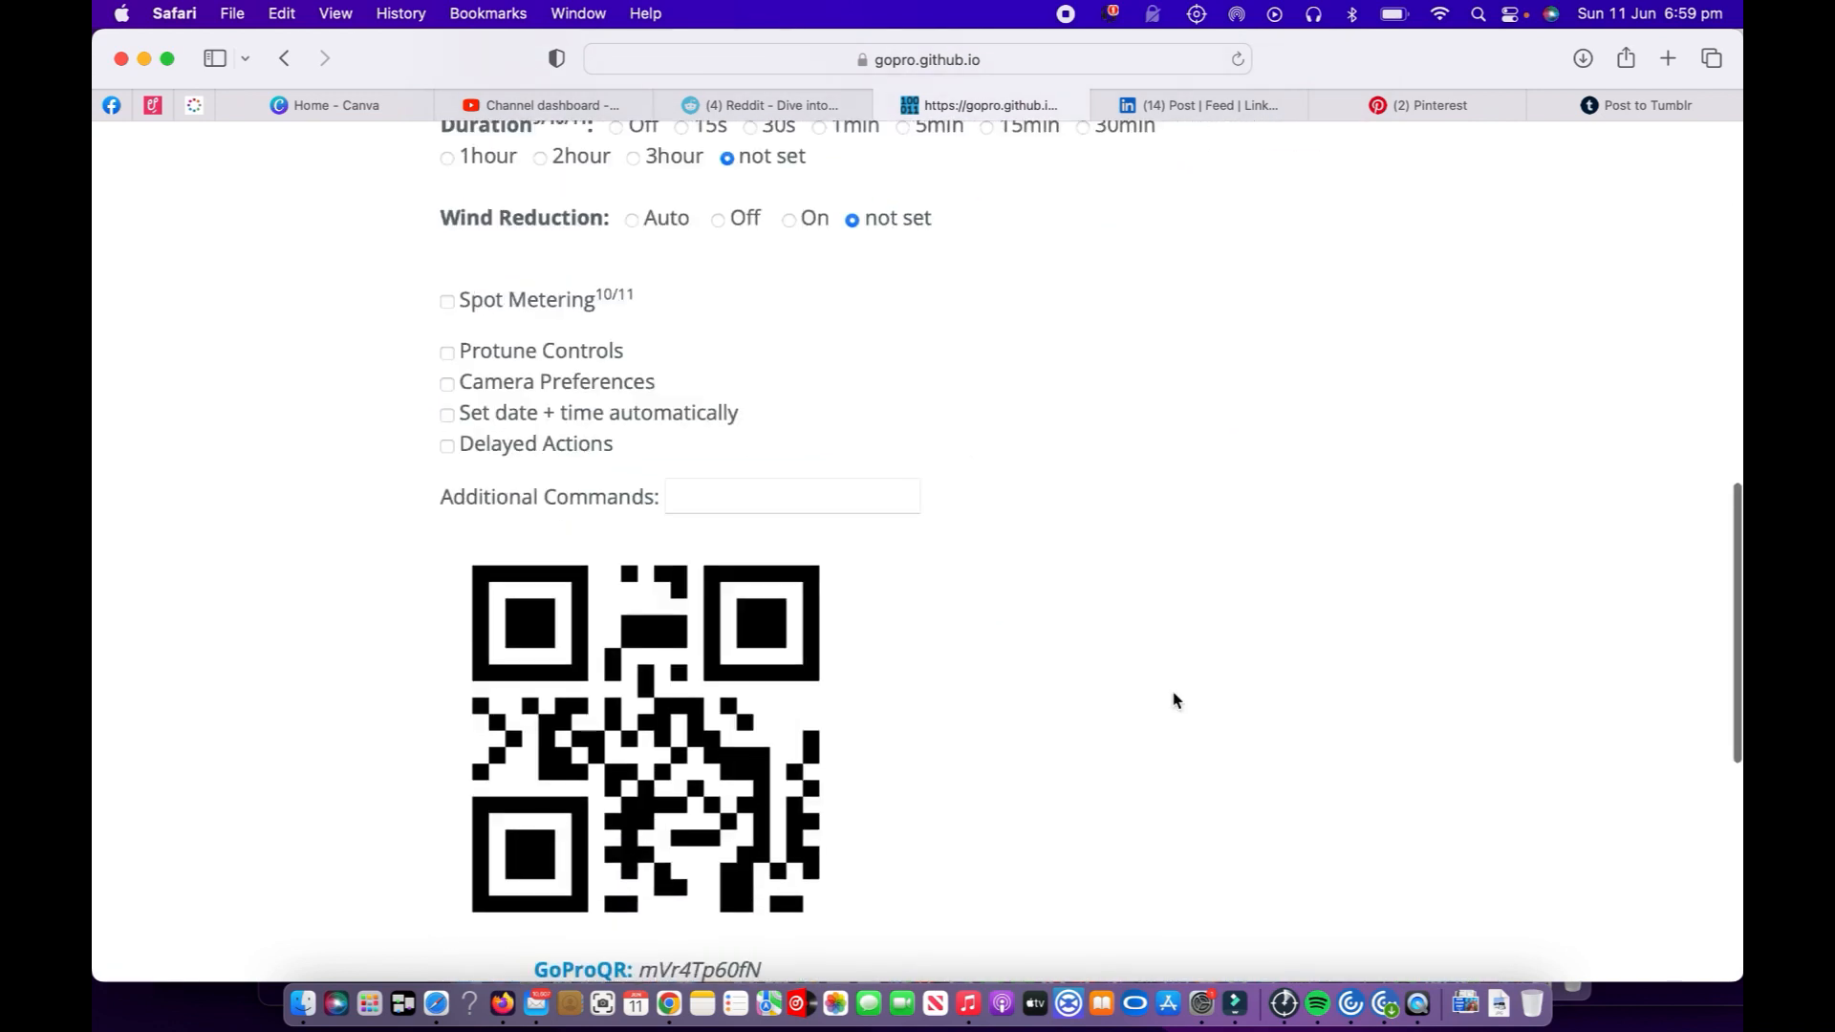
pyautogui.scroll(-3)
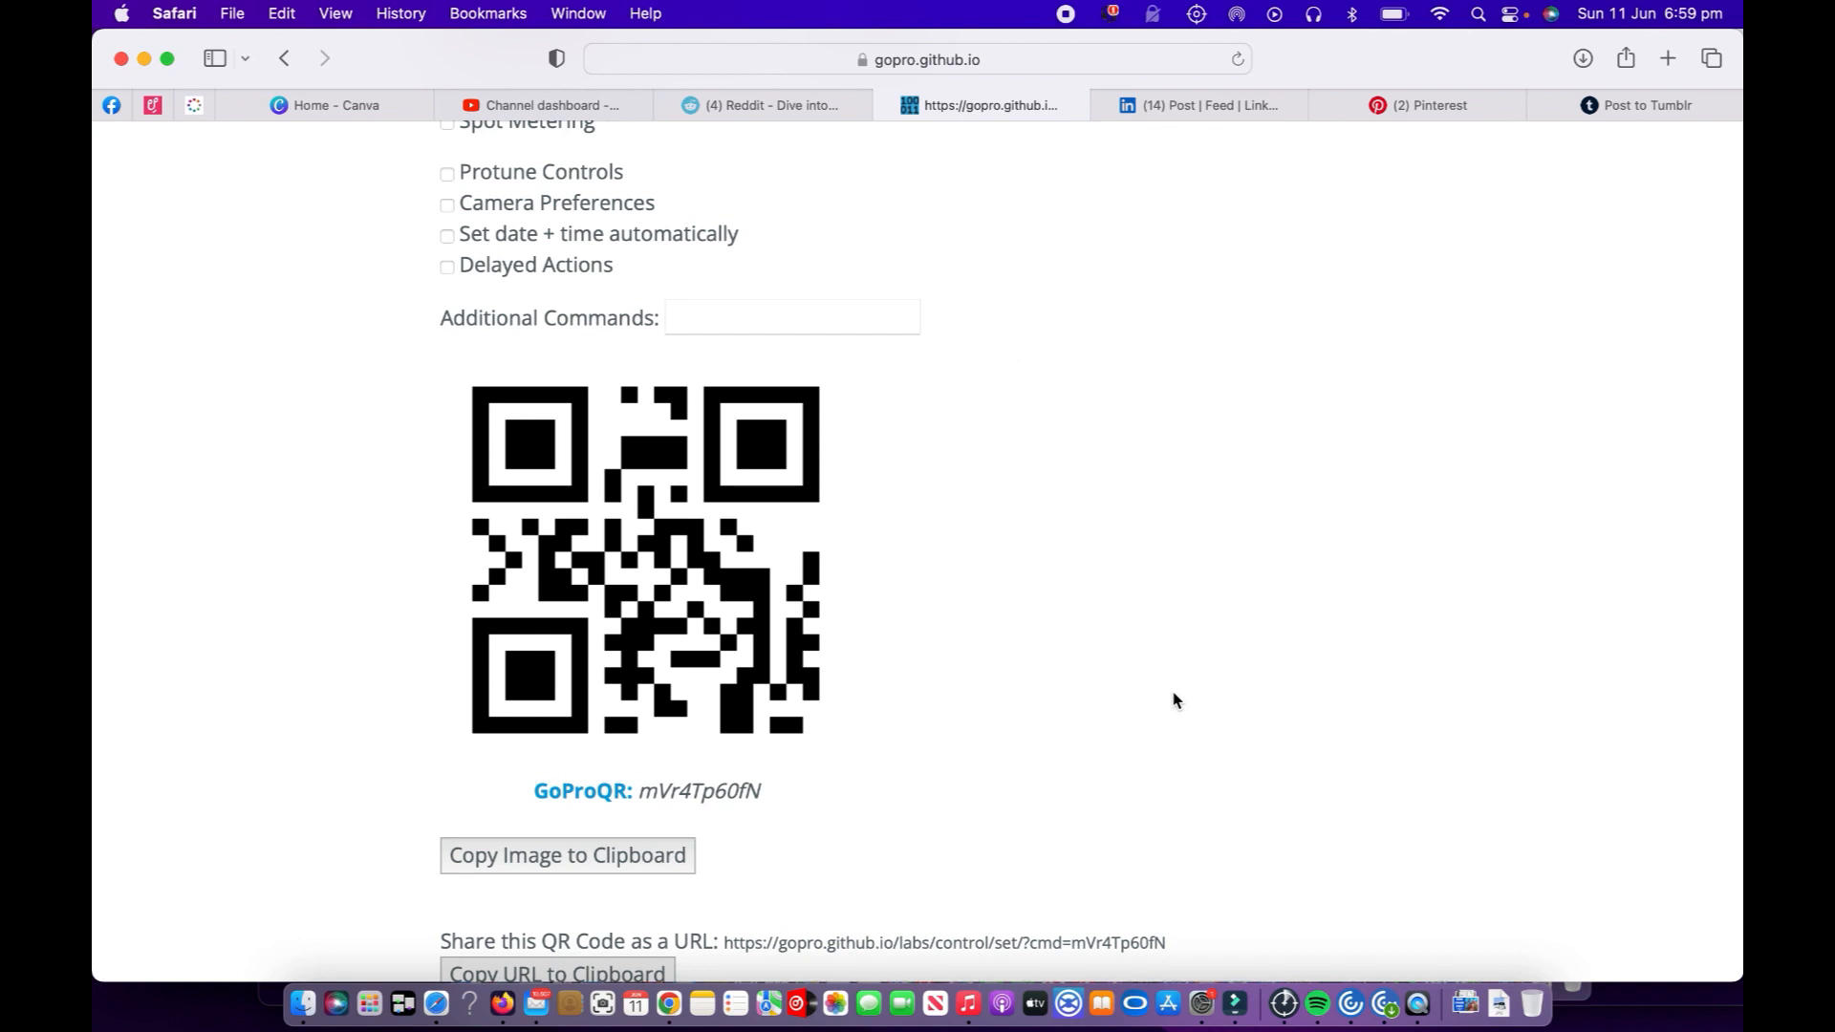
pyautogui.scroll(-3)
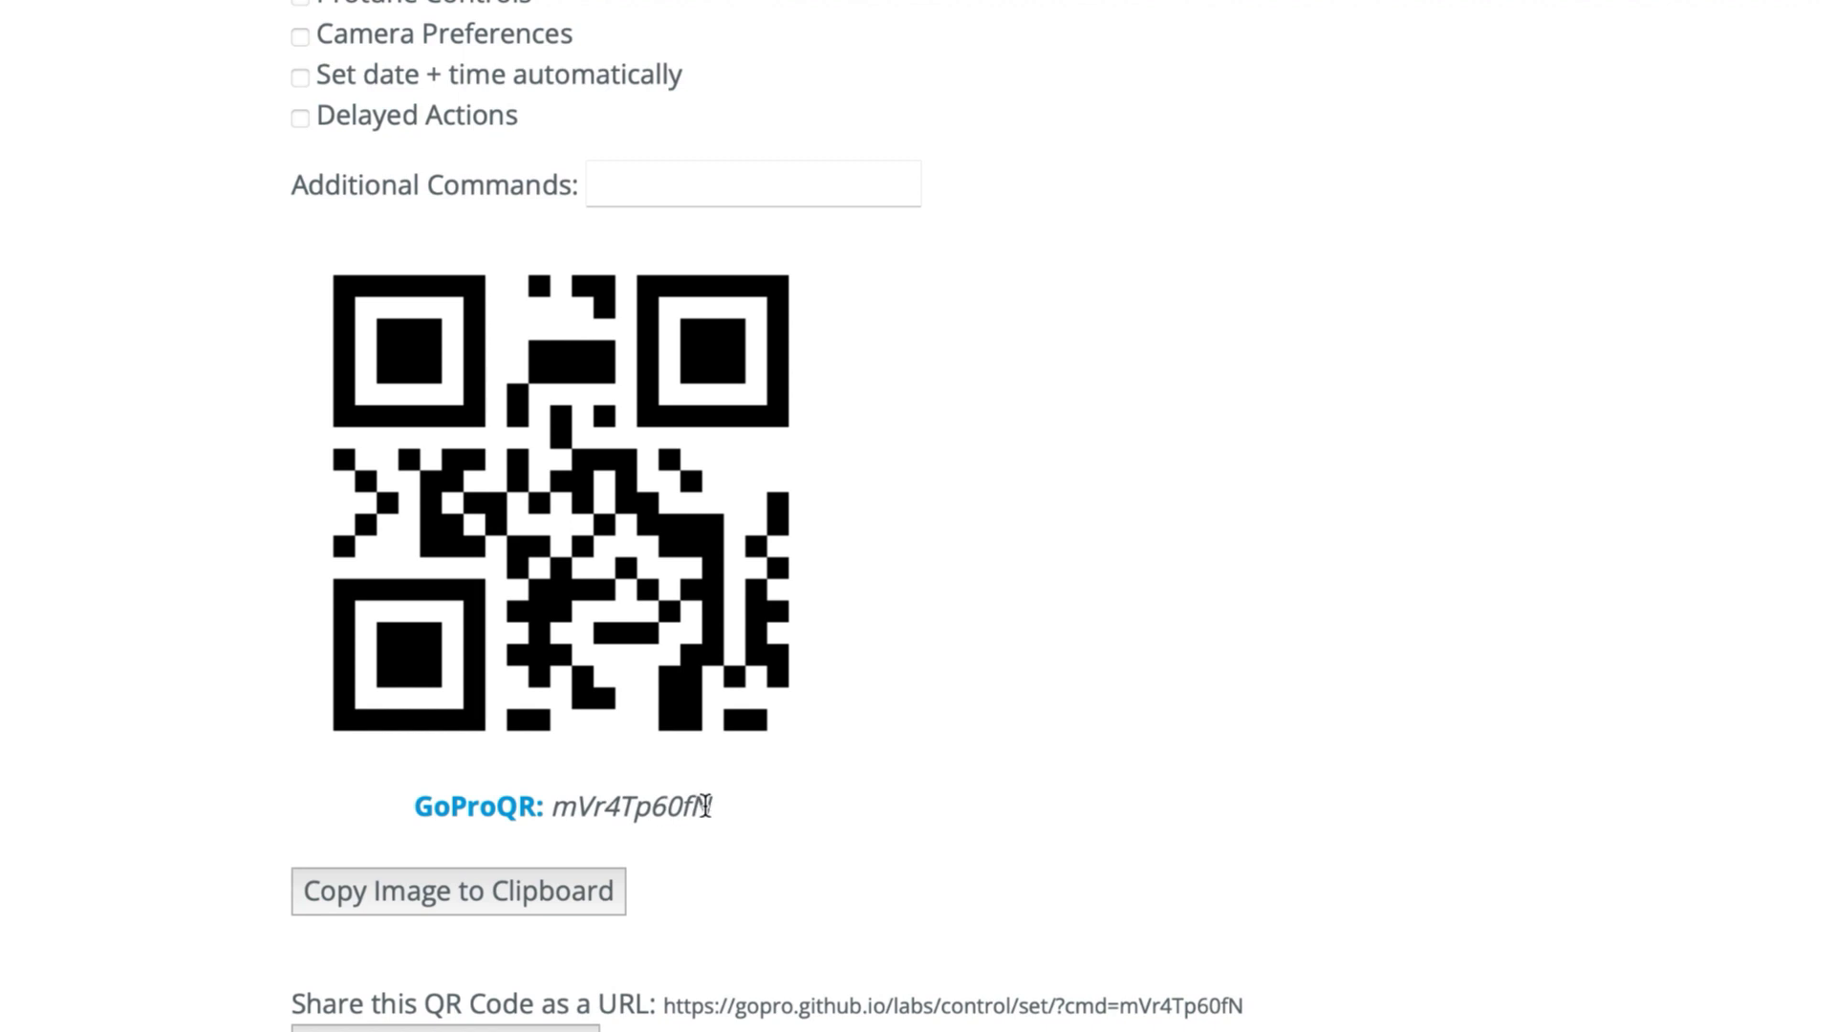
pyautogui.scroll(3)
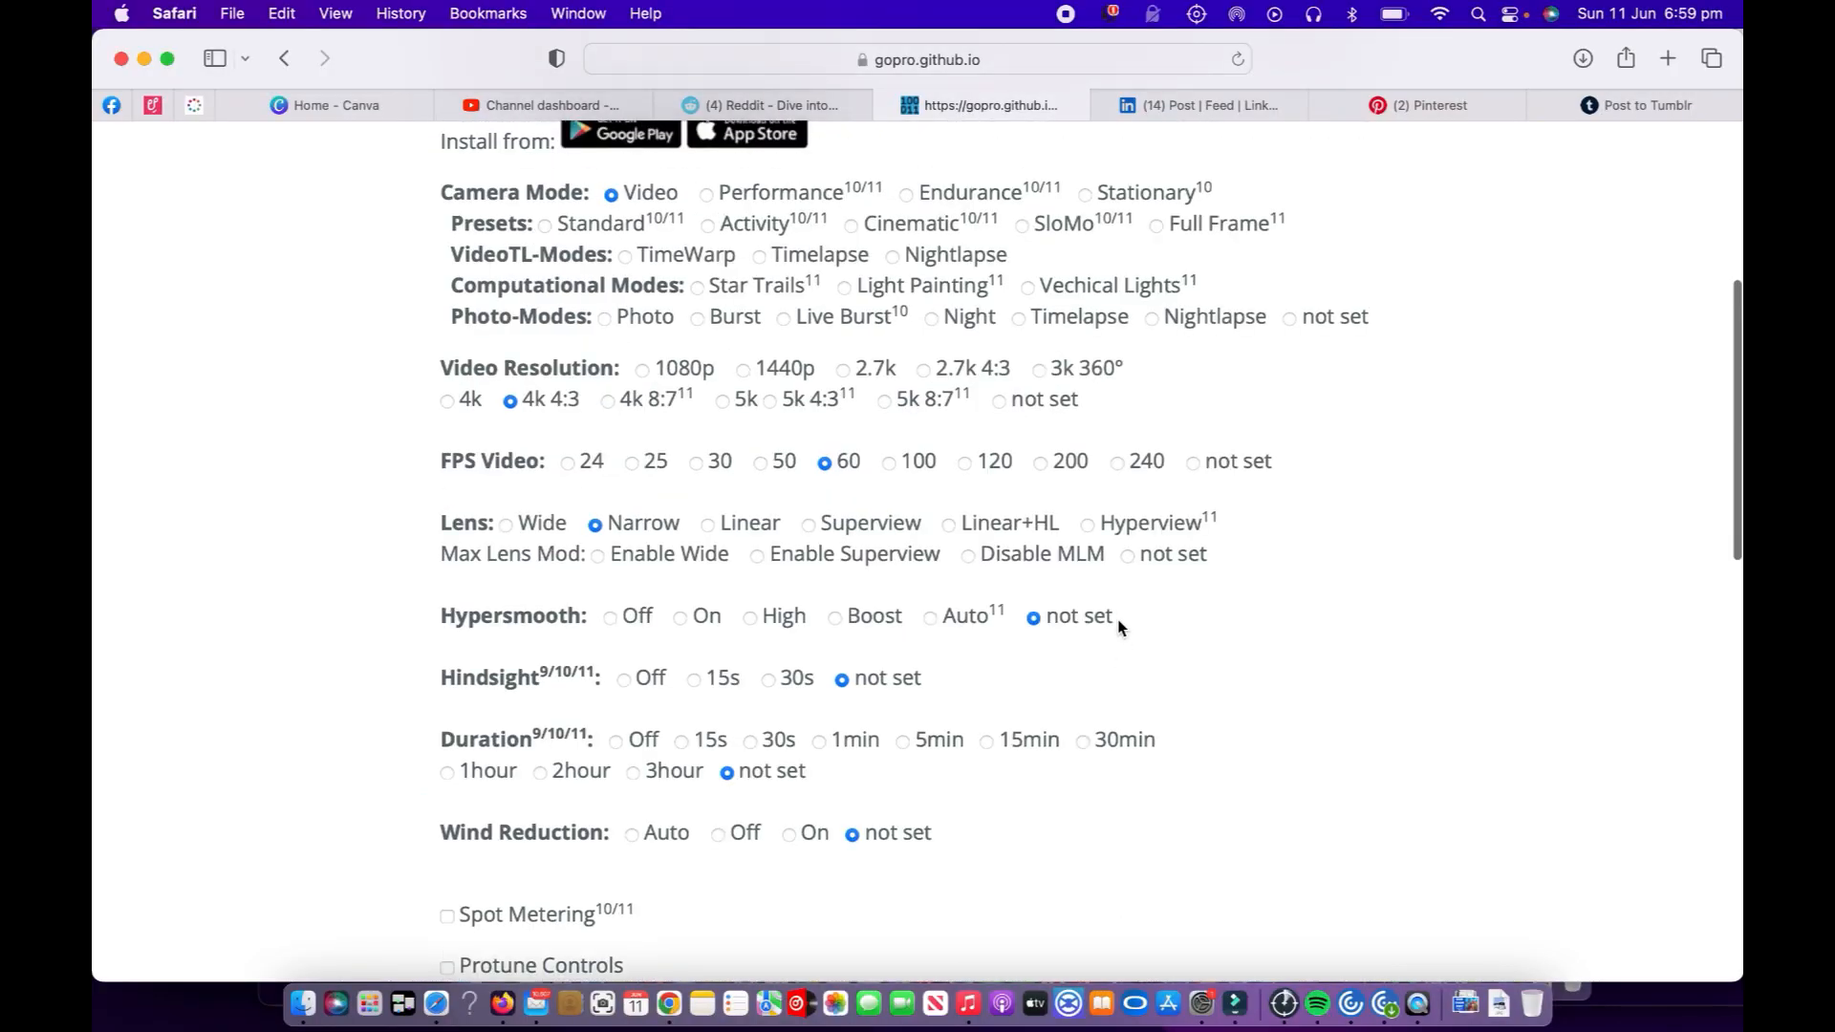
pyautogui.click(285, 59)
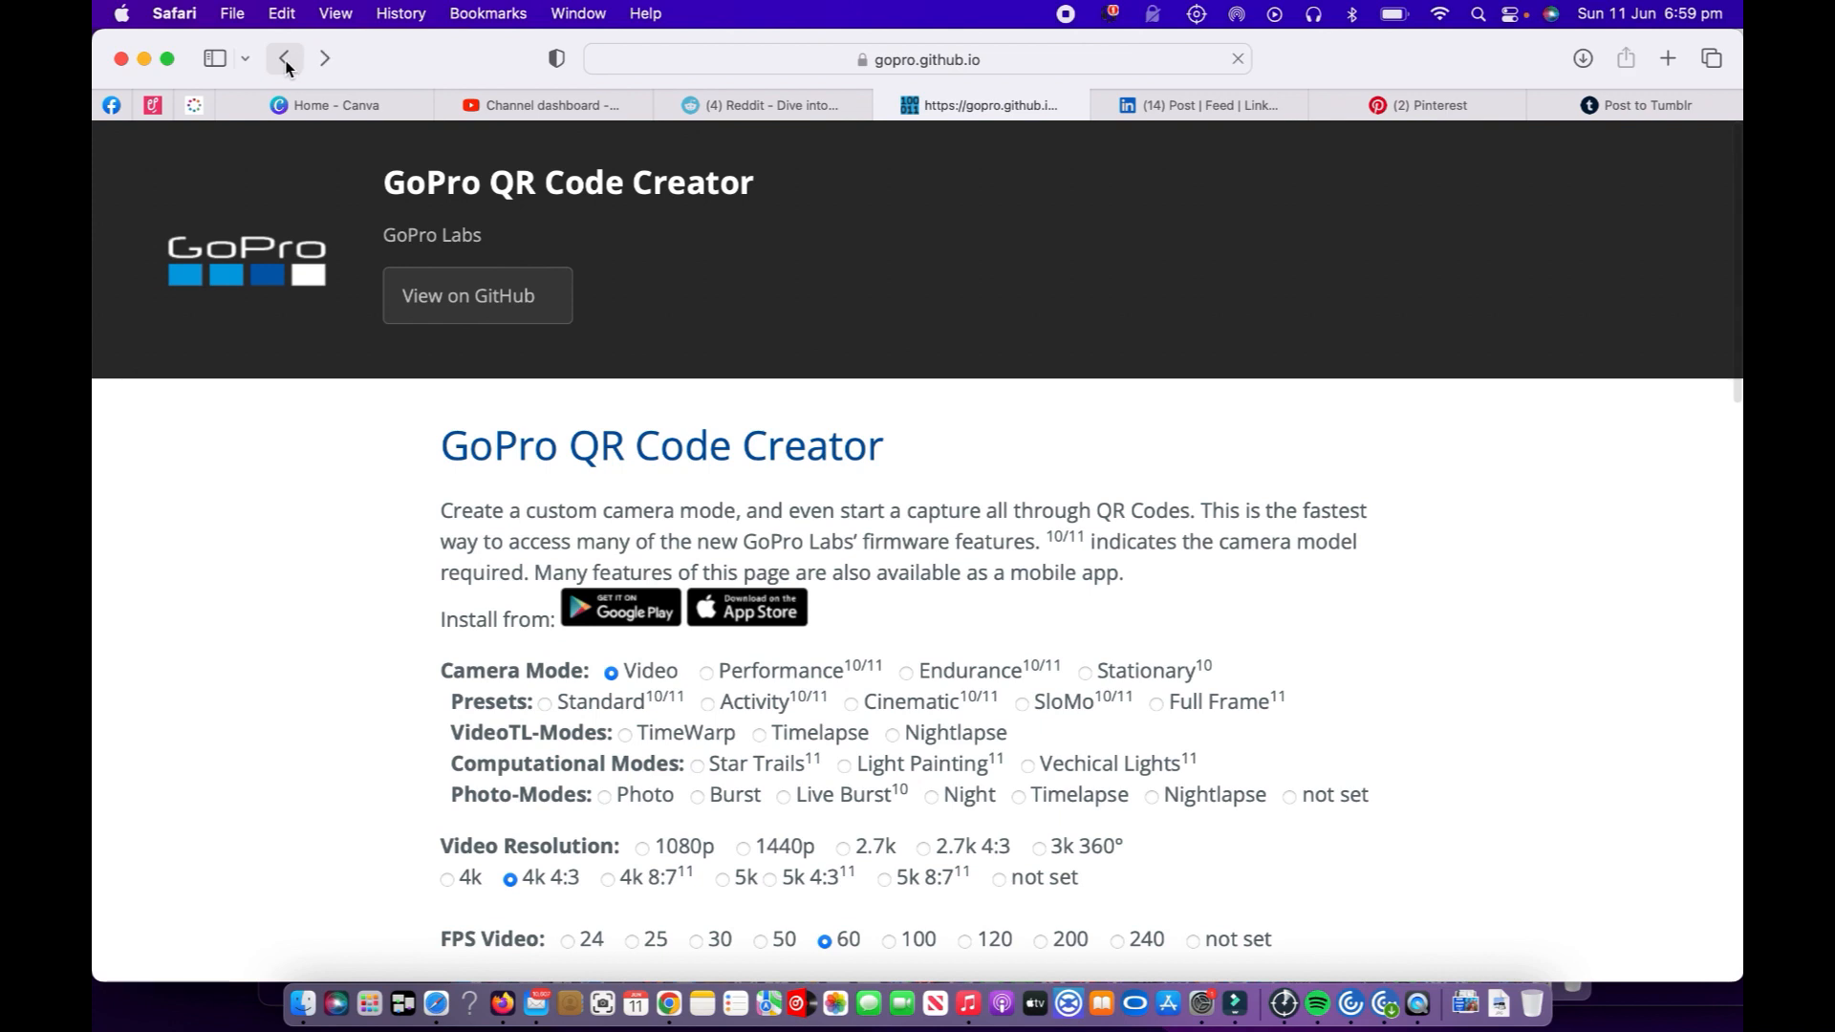
# Enter mVr4Tp60fN as the custom video mode and view the resulting Archive Mode QR code
pyautogui.scroll(-3)
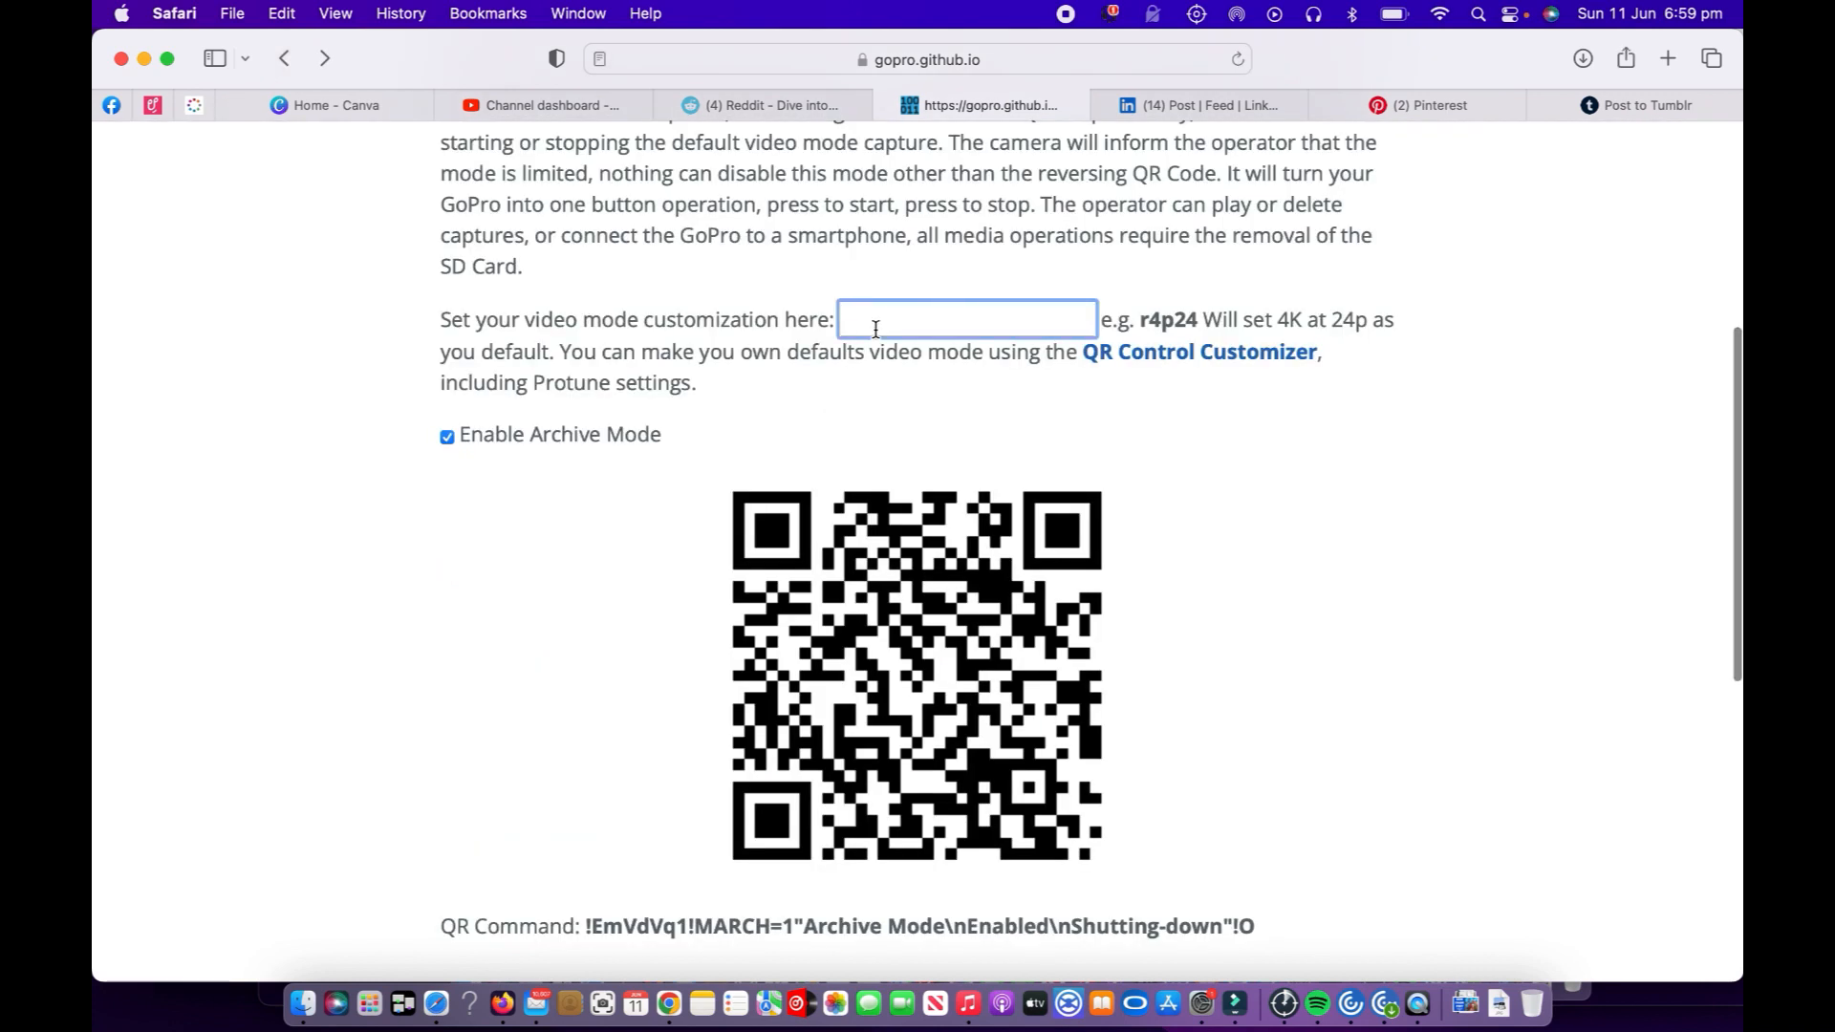
pyautogui.write('mVr4Tp60fN')
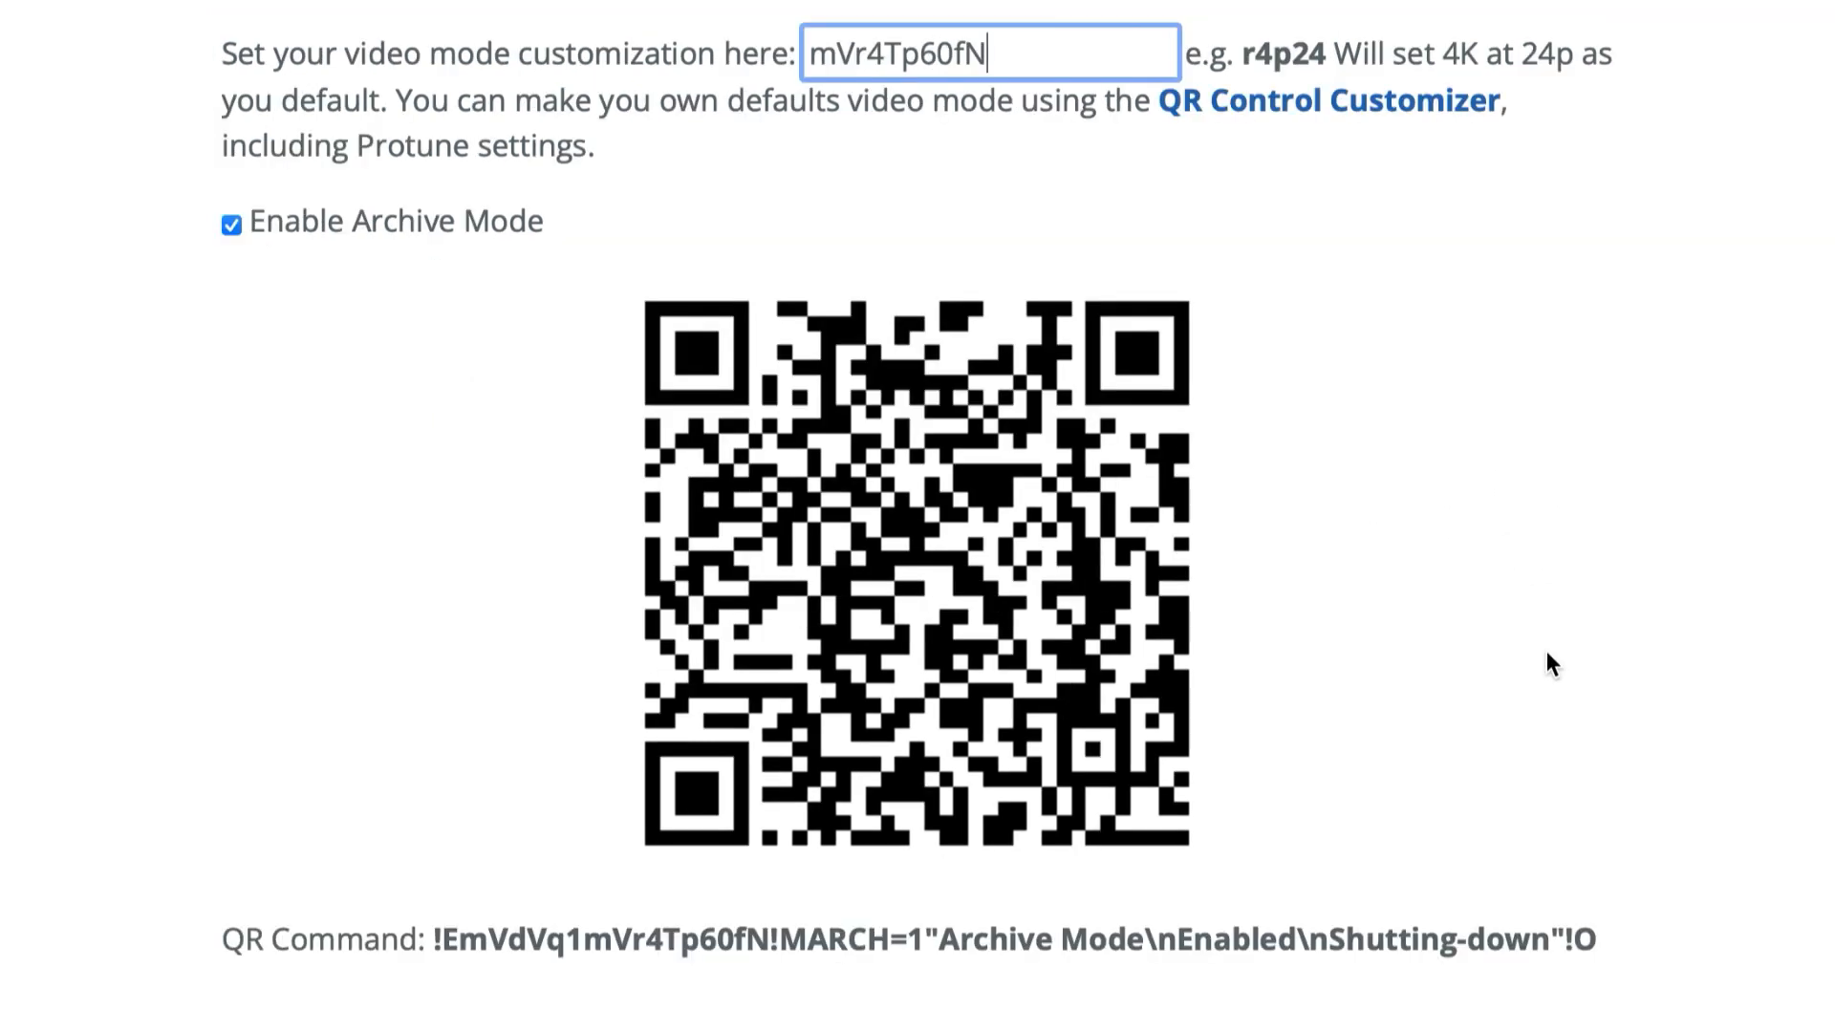
pyautogui.scroll(3)
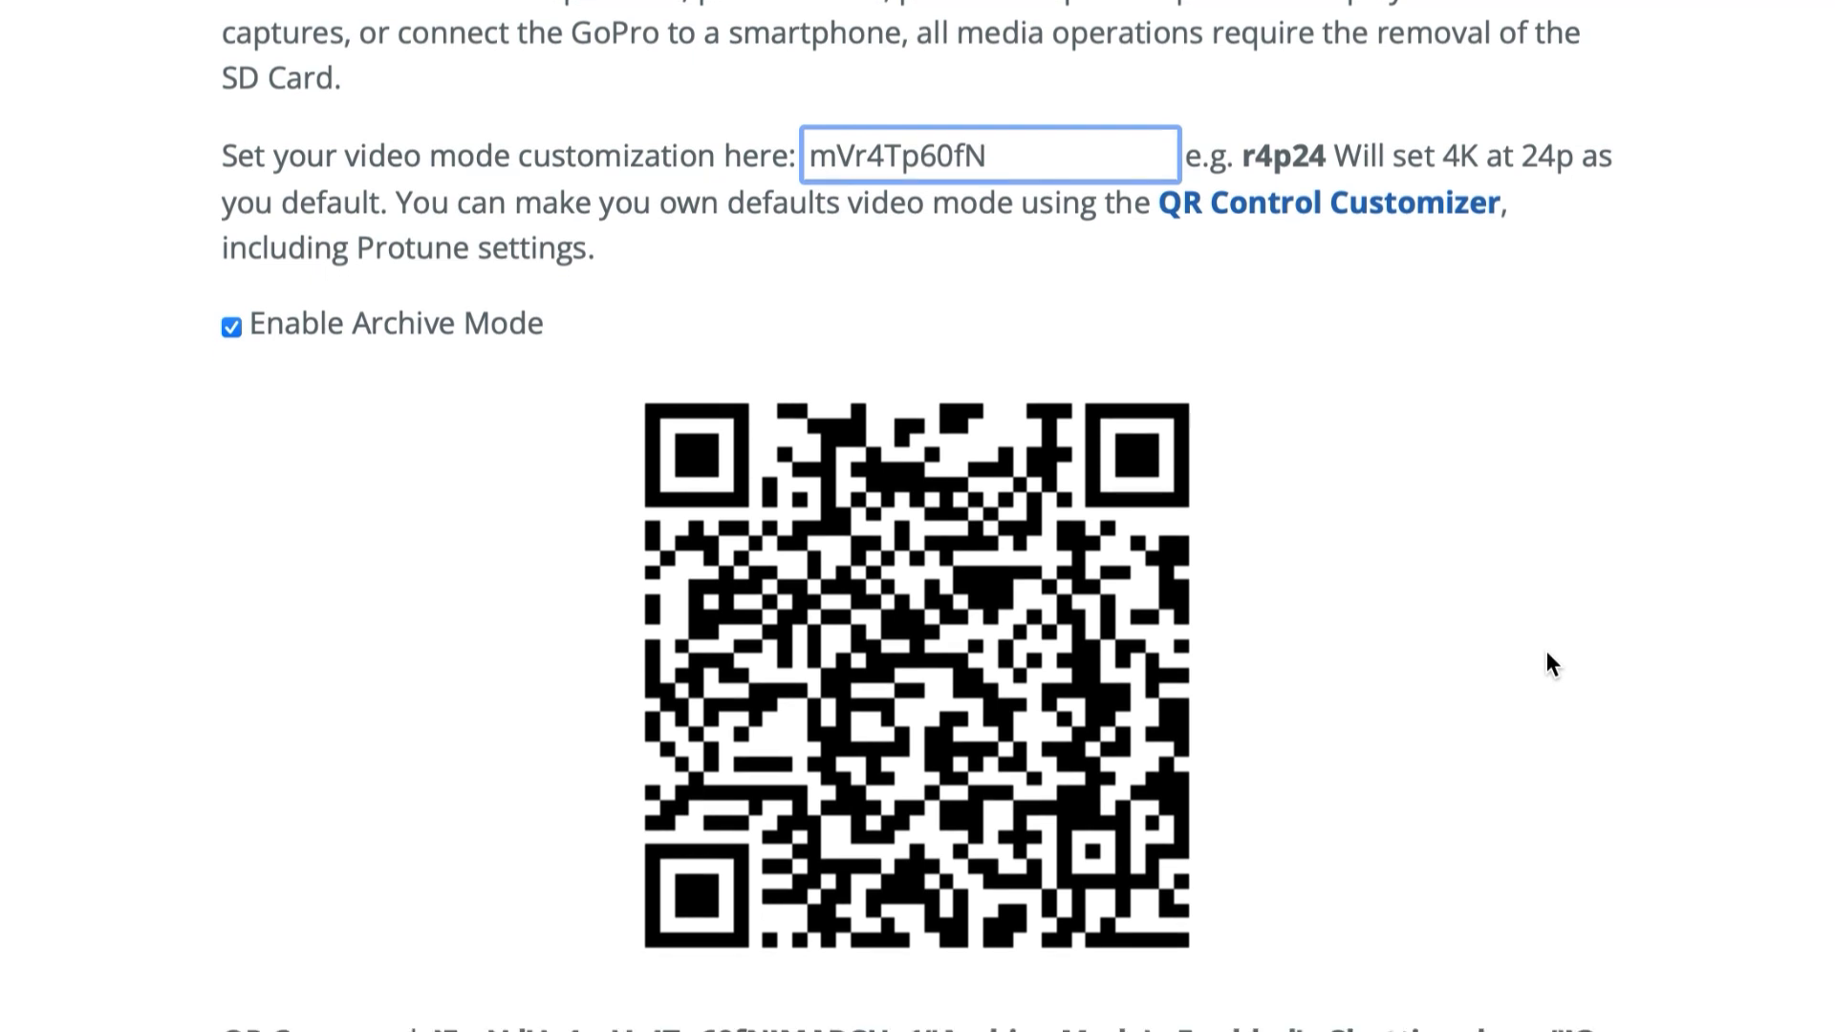
pyautogui.scroll(3)
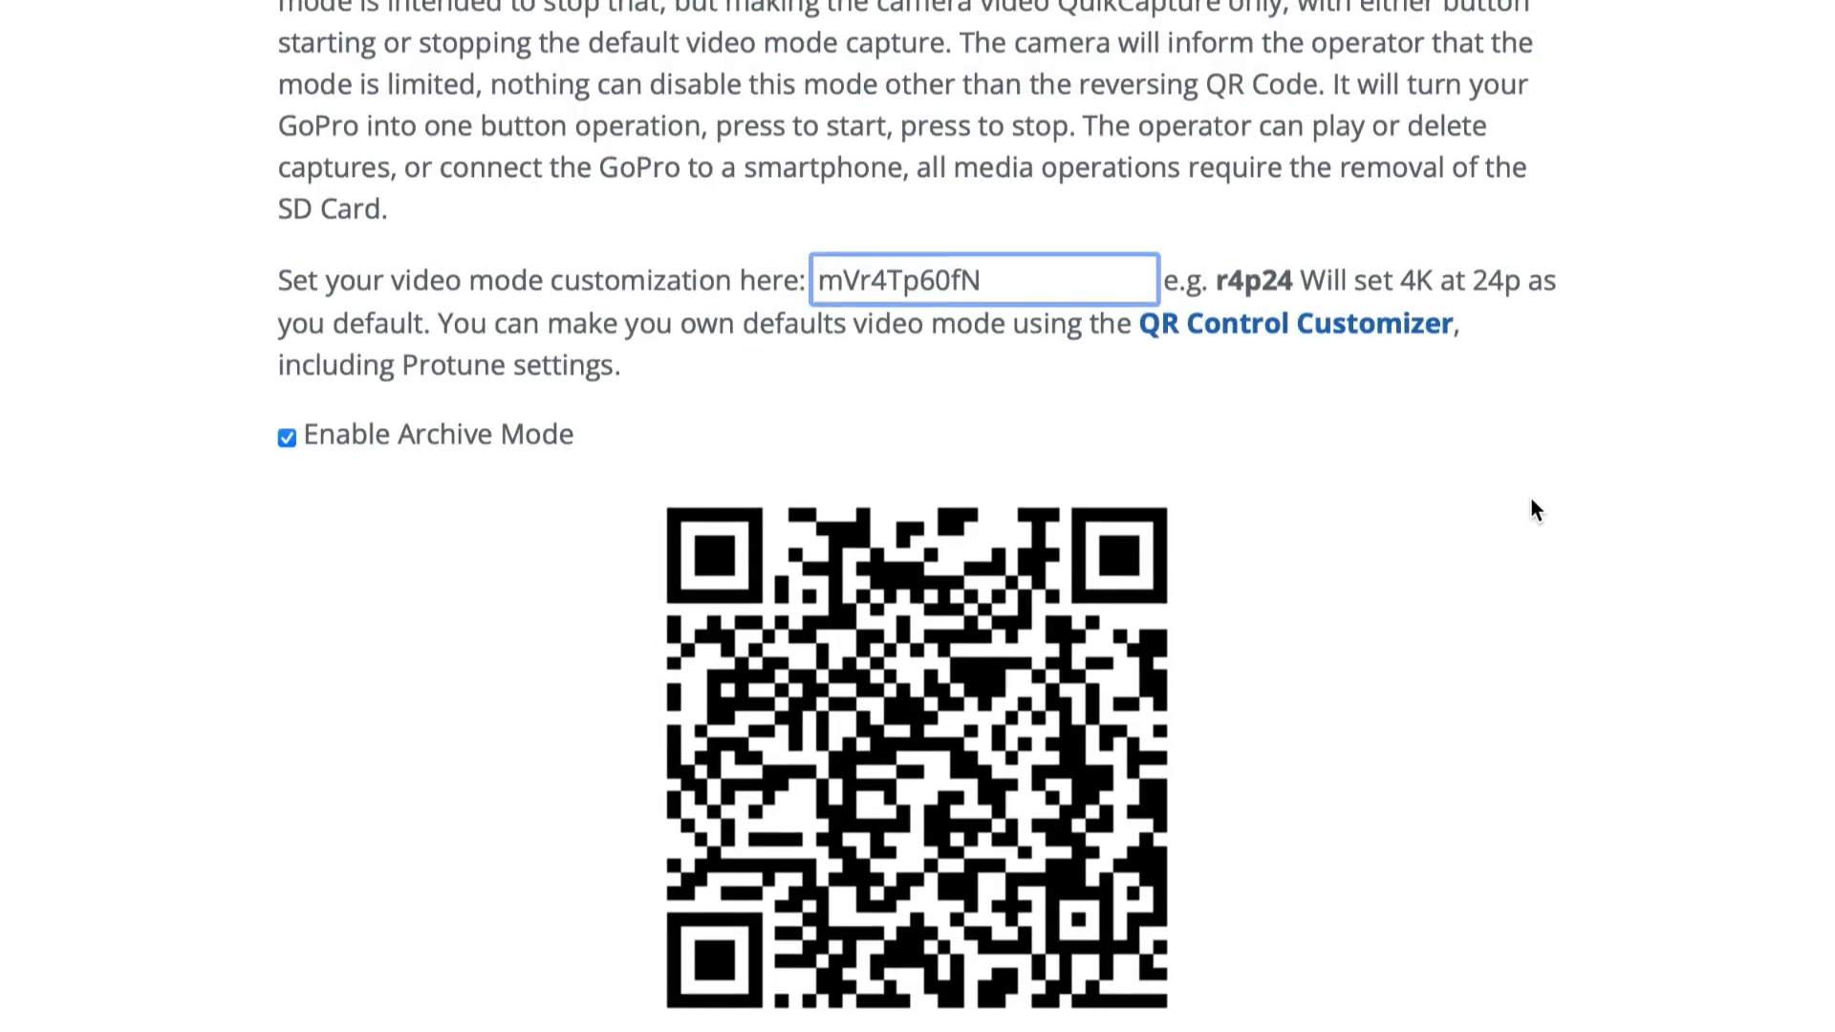
# Uncheck Enable Archive Mode so the QR command now disables archive mode
pyautogui.scroll(-3)
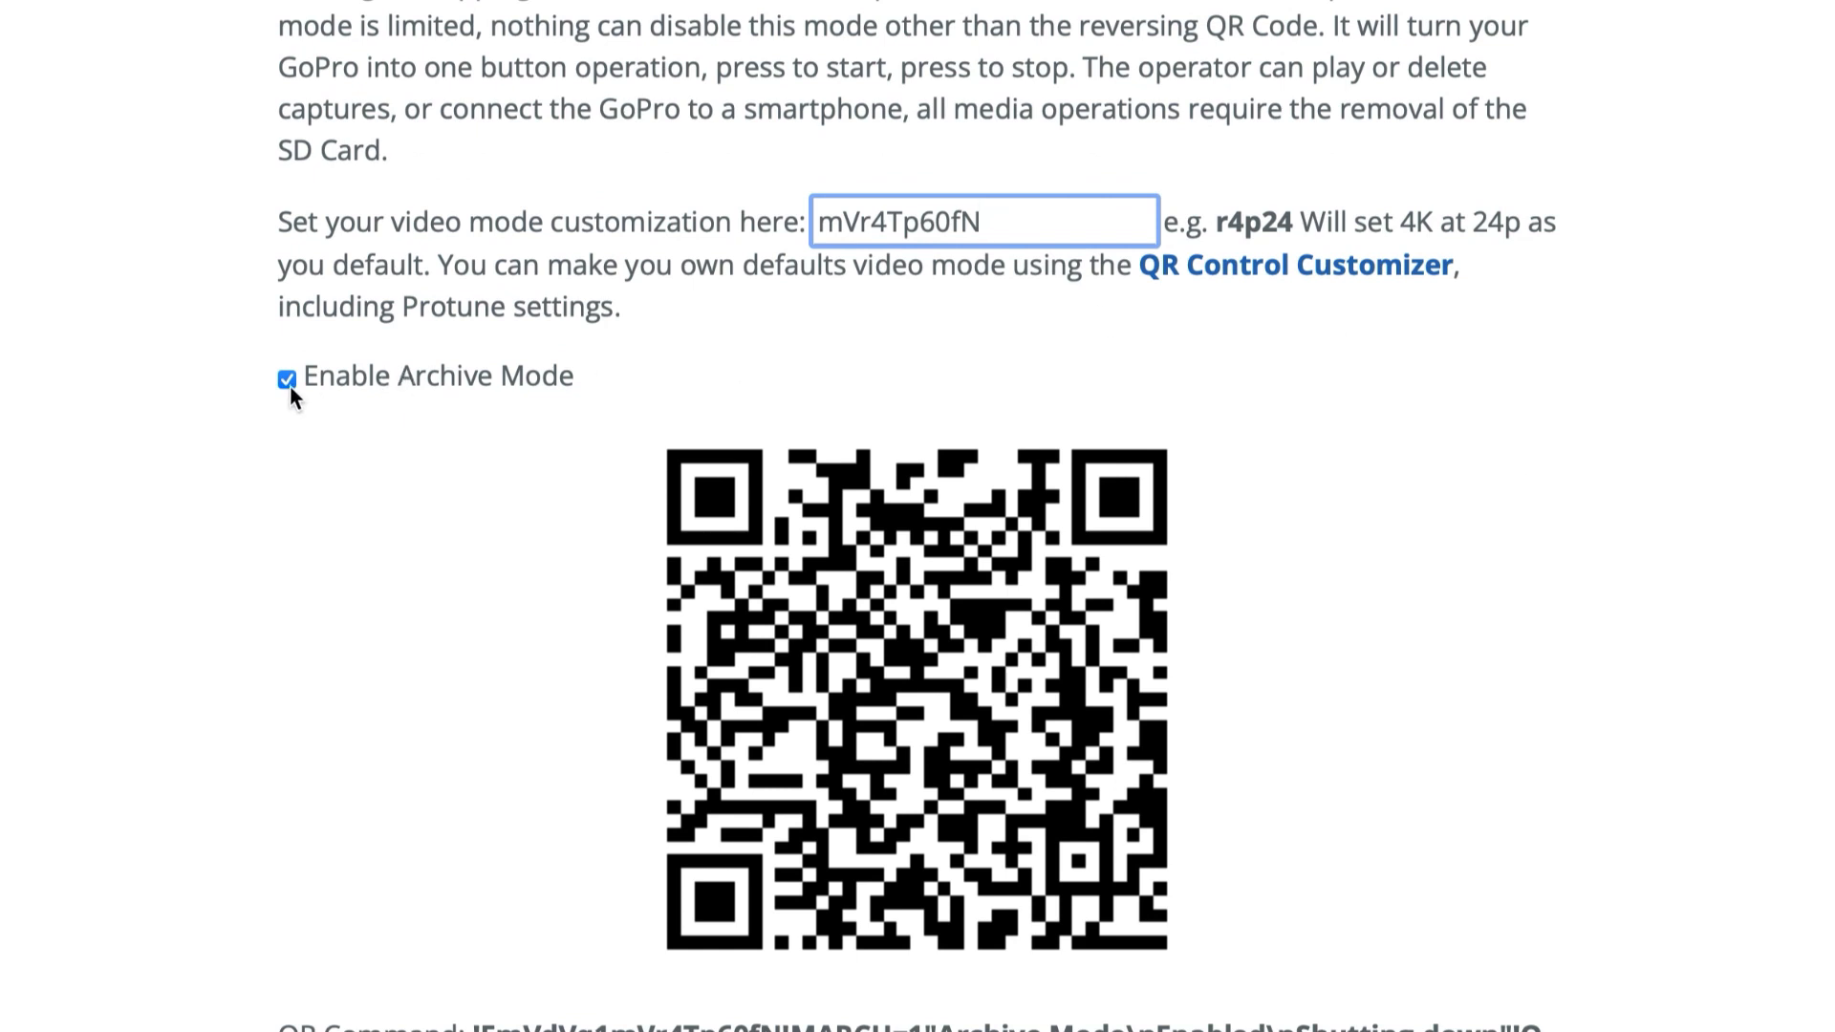
pyautogui.click(287, 378)
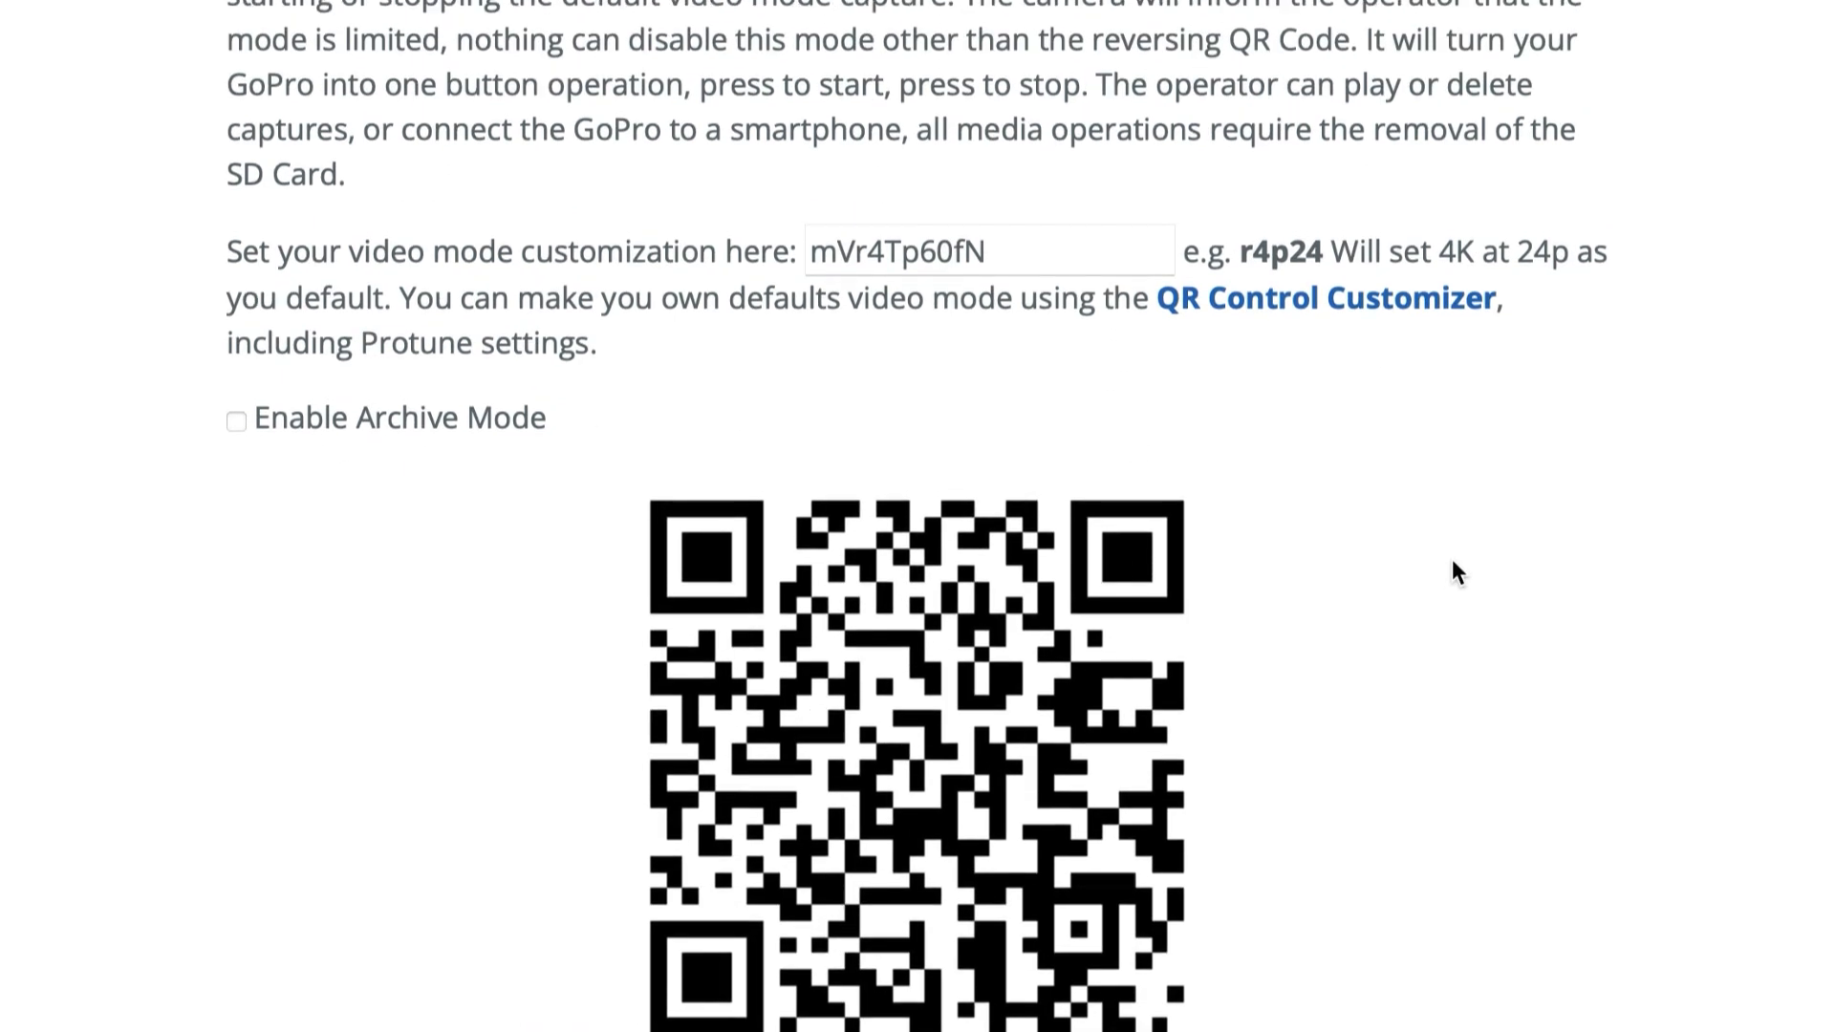
pyautogui.scroll(-3)
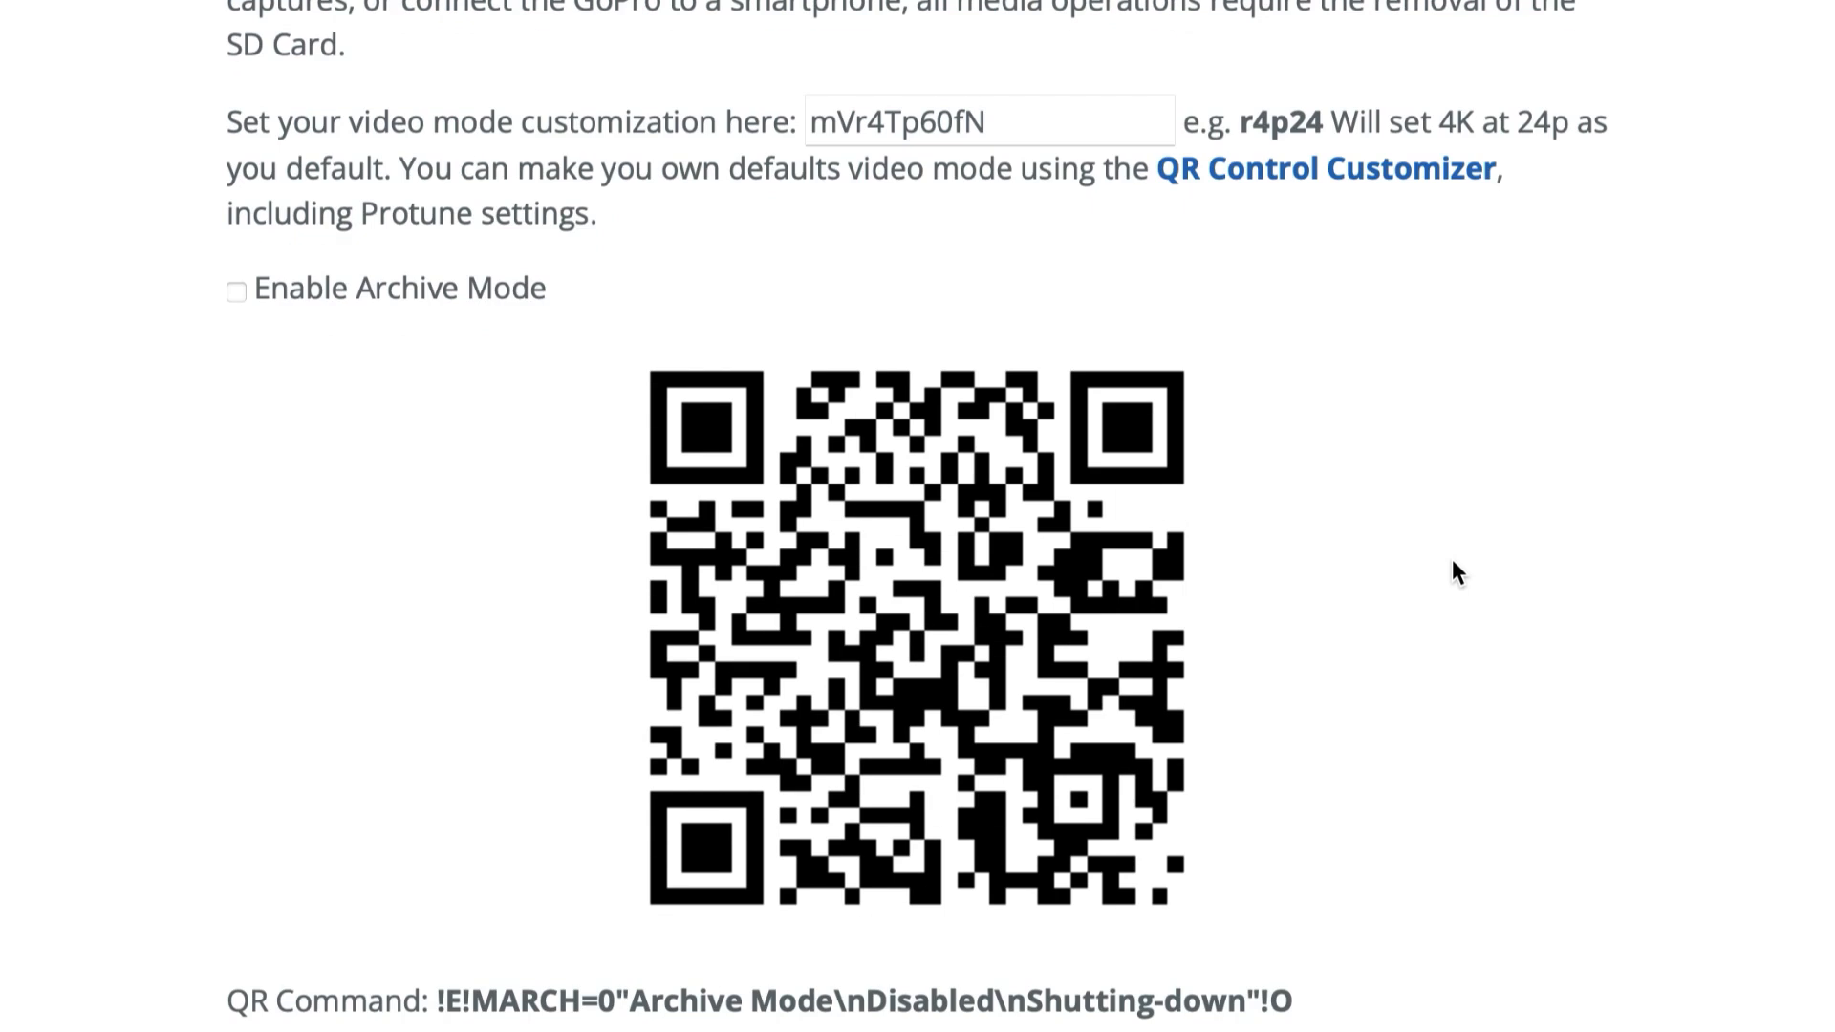